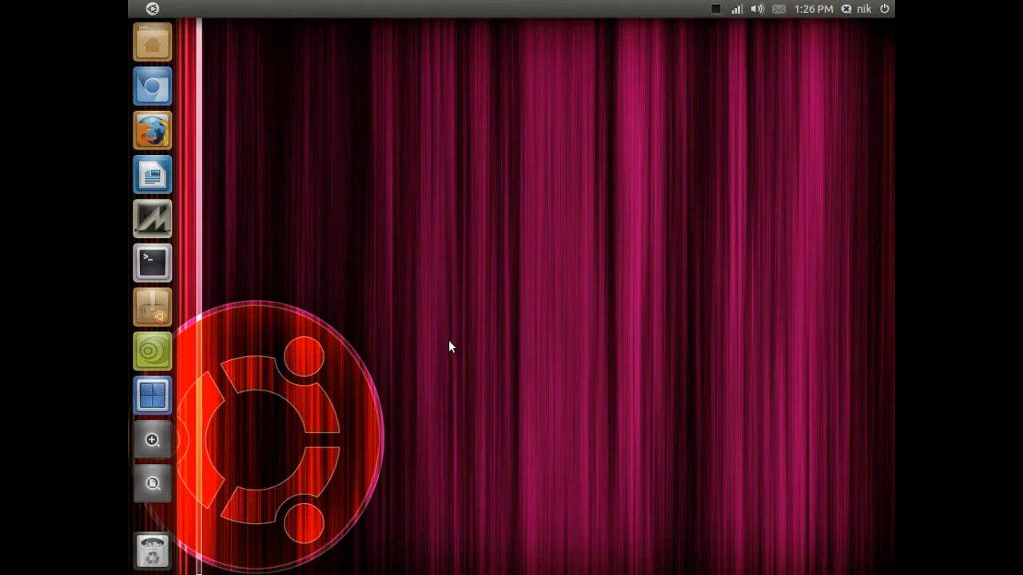
mouse_move(387, 270)
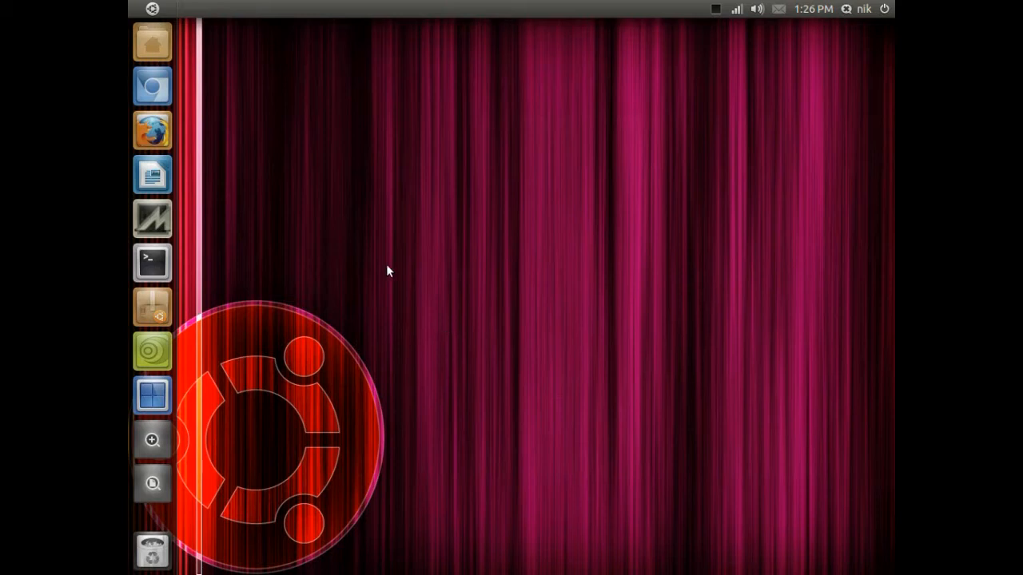
- Check the Home Folder launcher quicklist, dismiss it, and bring up the Unity Dash
right_click(152, 41)
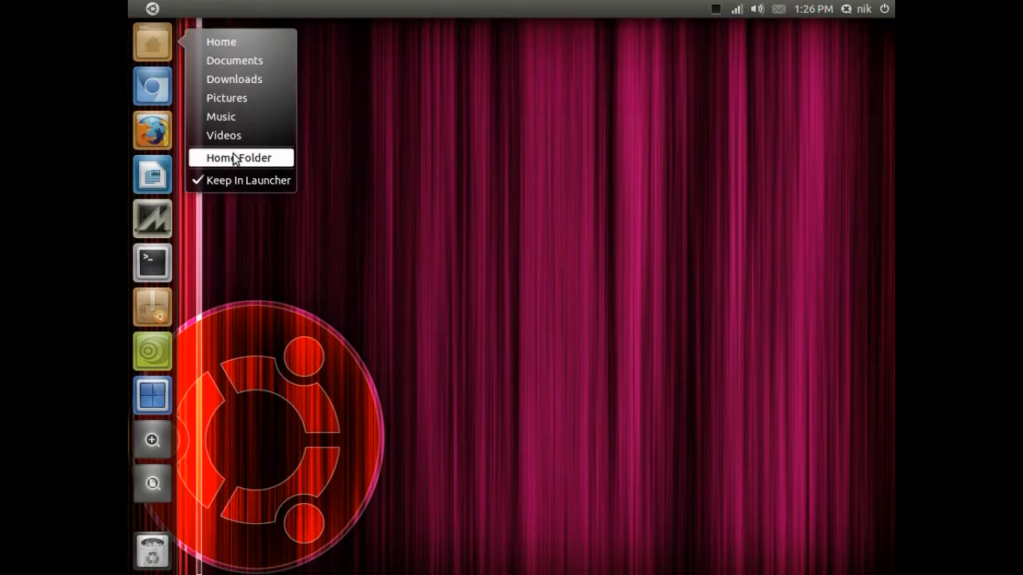
mouse_move(233, 78)
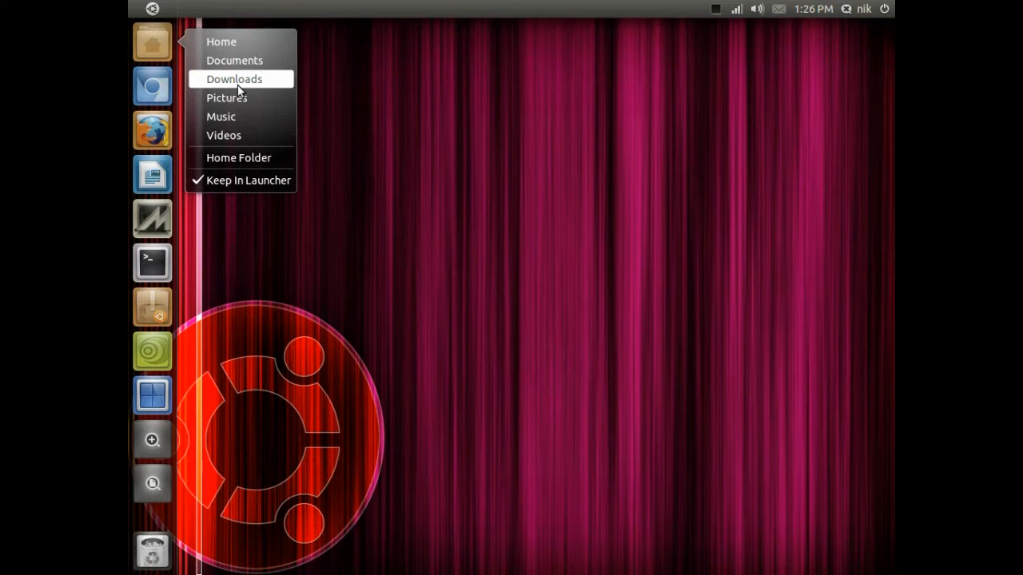
mouse_move(236, 97)
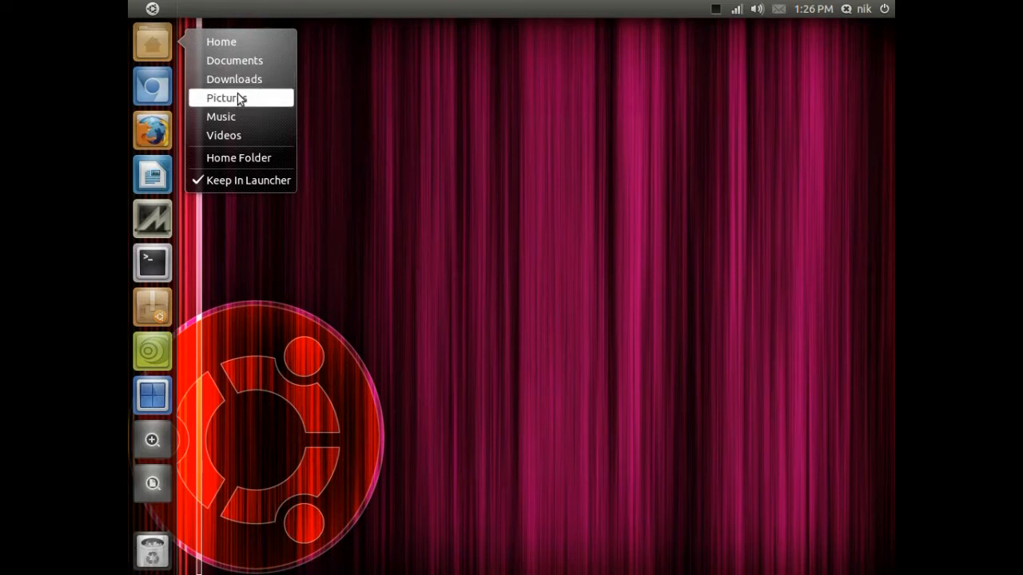
mouse_move(240, 80)
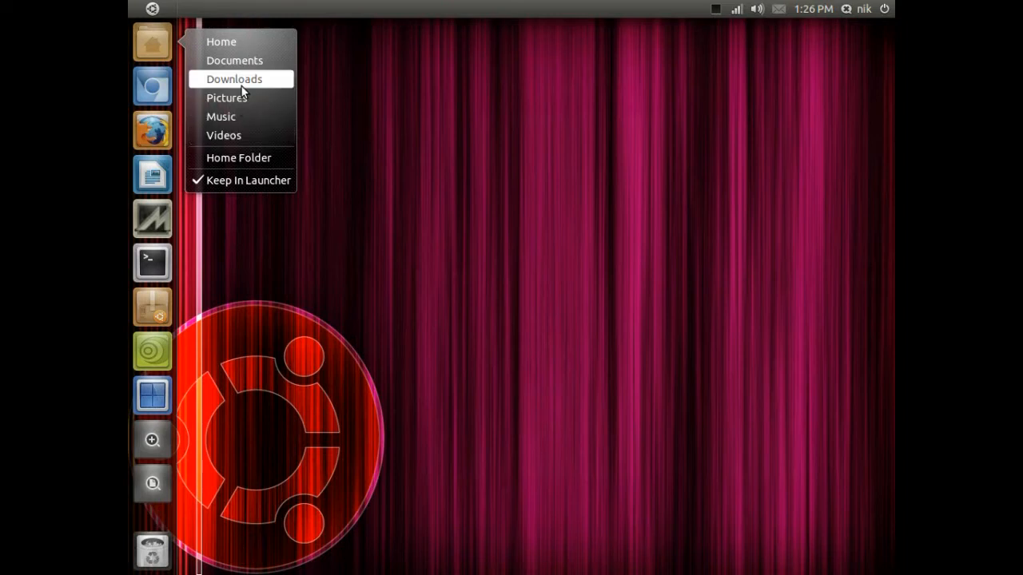
click(438, 142)
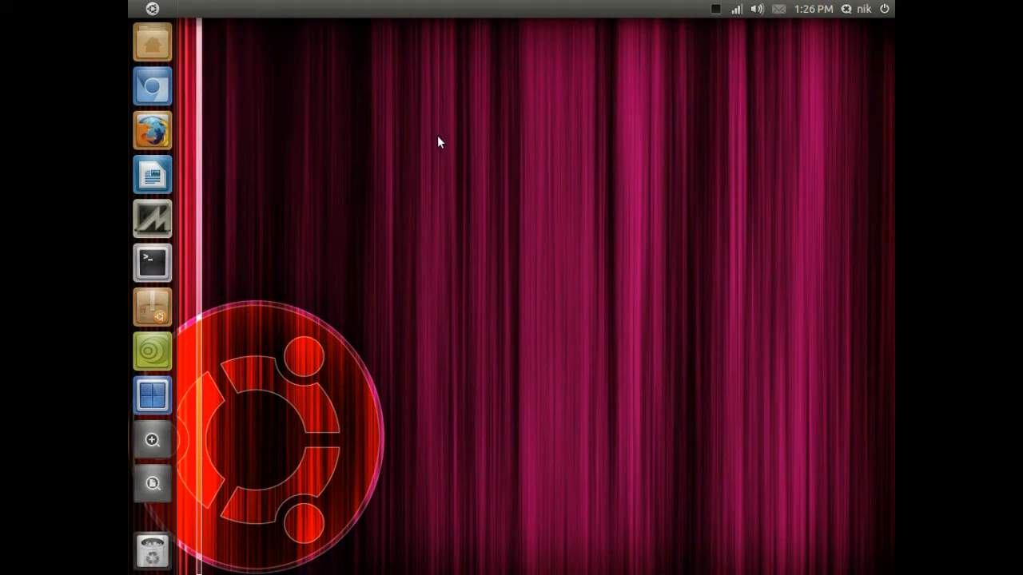
click(152, 41)
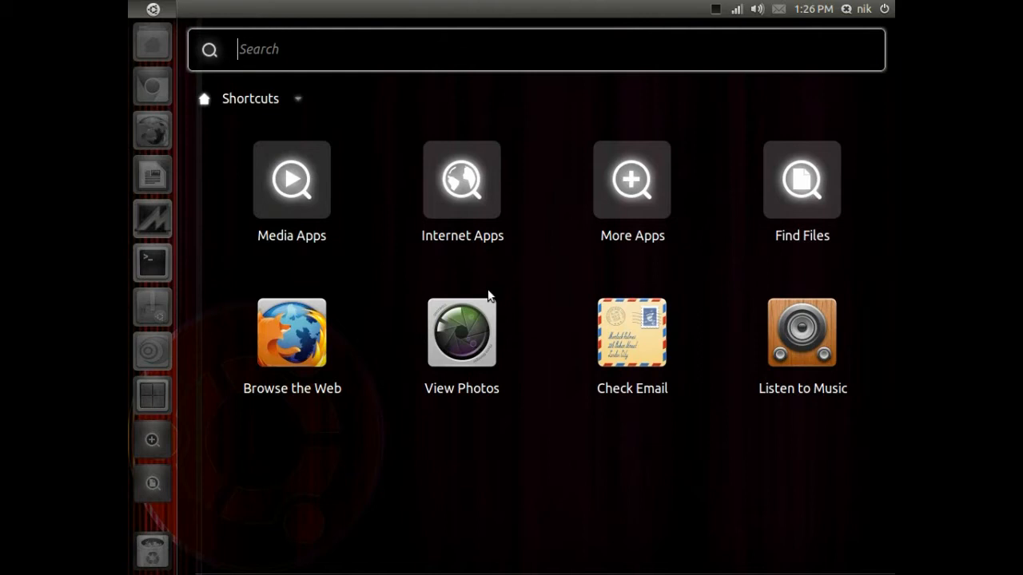
- Search 'funny.com' in the Dash so the Funny.com site opens in Firefox
text(f)
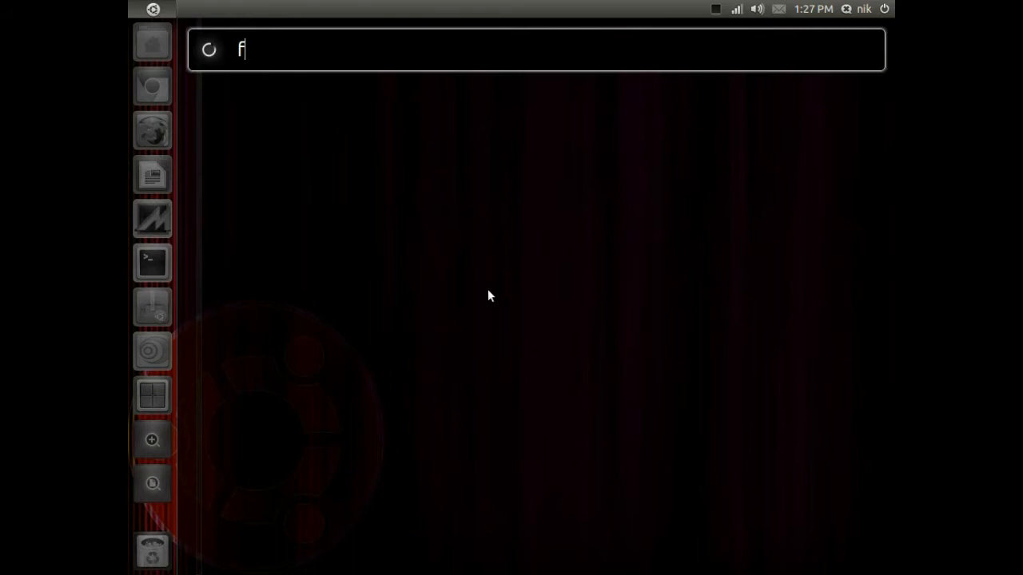
text(unny)
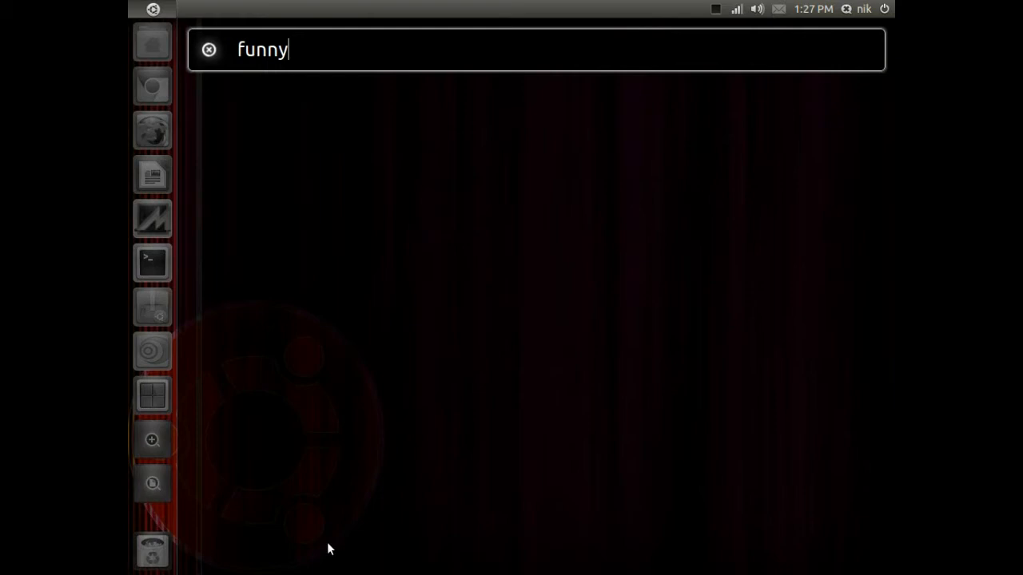
mouse_move(412, 559)
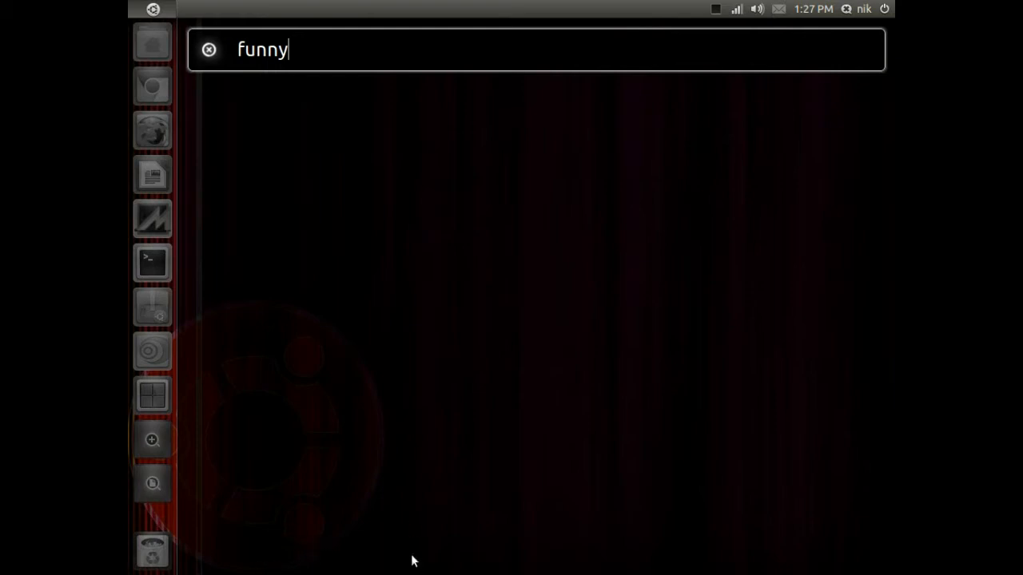
mouse_move(444, 268)
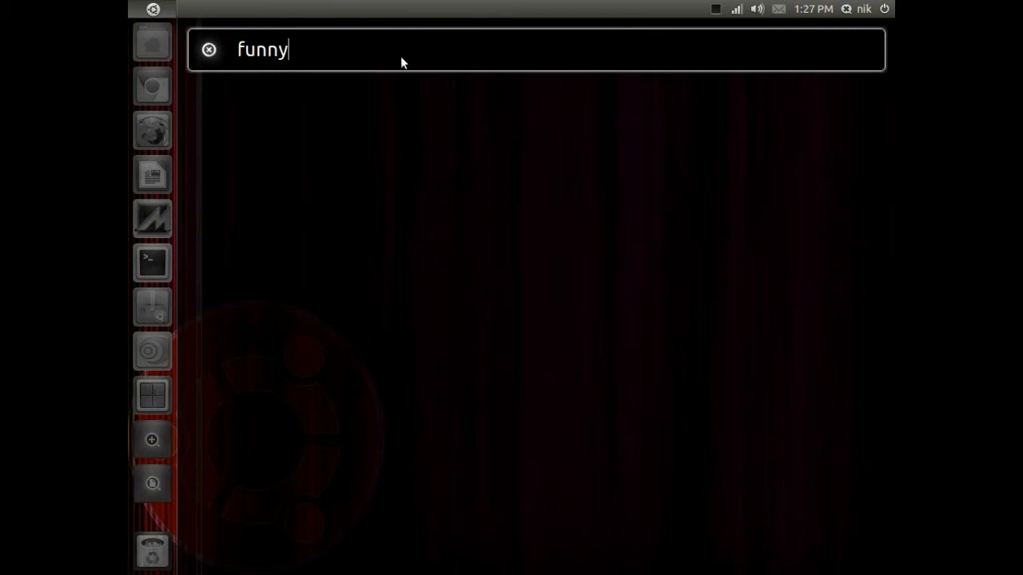
text(.c)
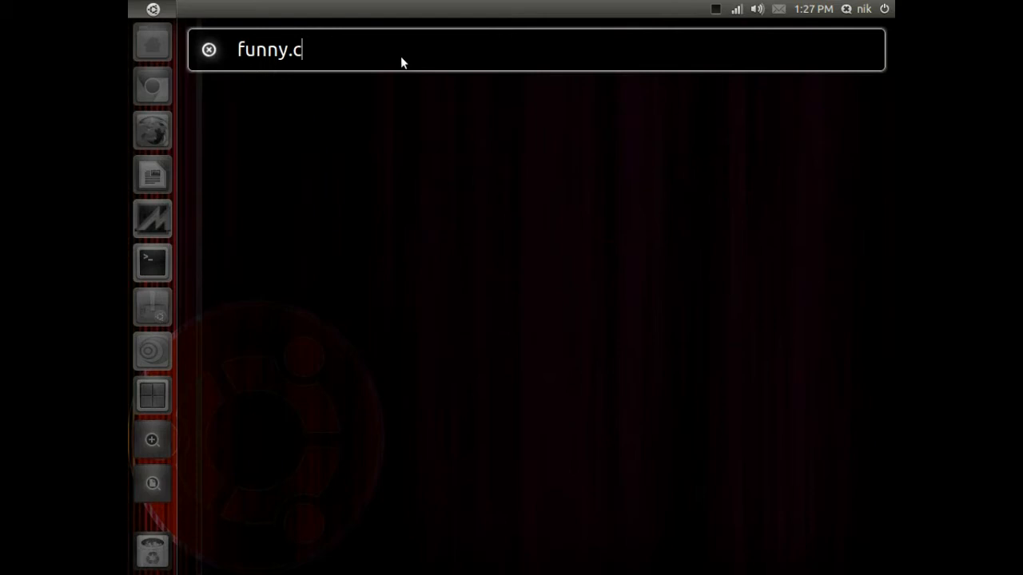
text(om/)
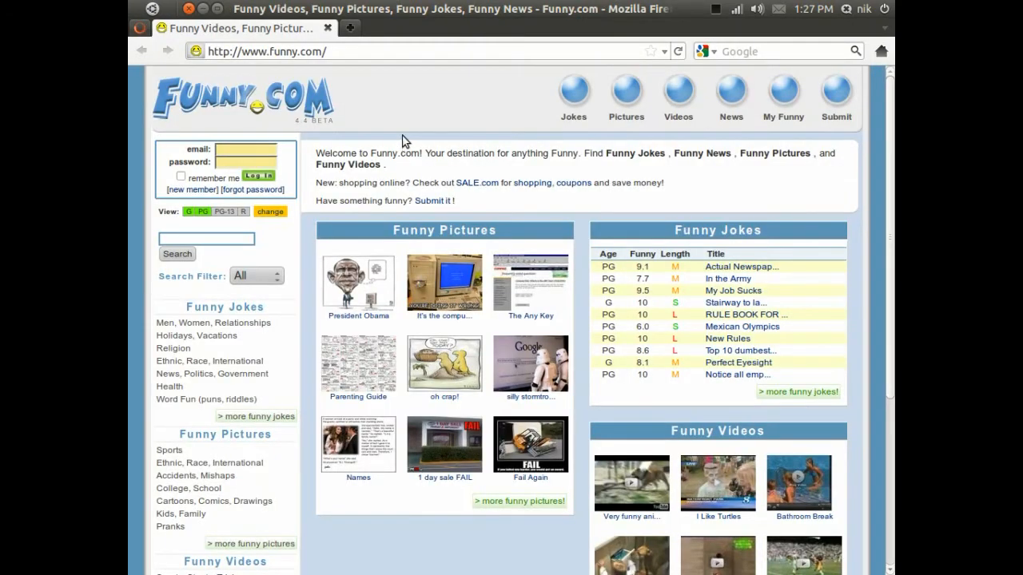
mouse_move(406, 131)
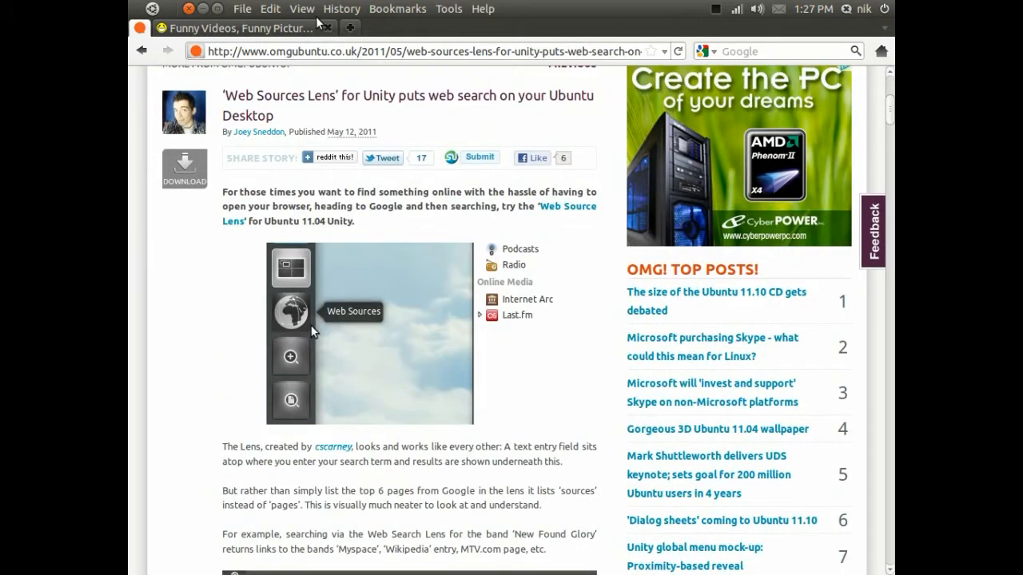
- Scroll the OMG! Ubuntu article to Download and select the ppa:cscarney/unity-web-place address
scroll(down, 3)
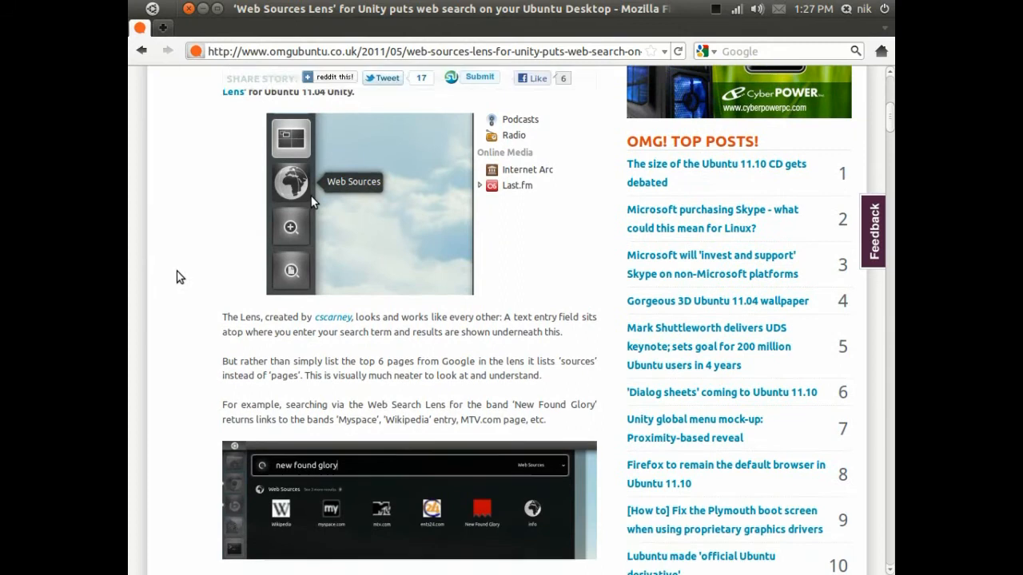
scroll(down, 3)
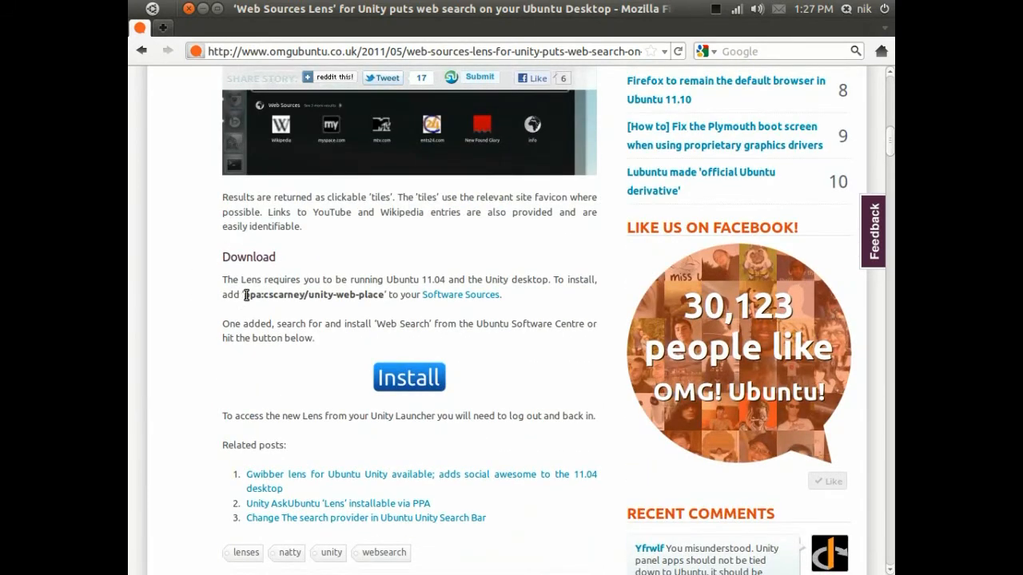
double_click(249, 294)
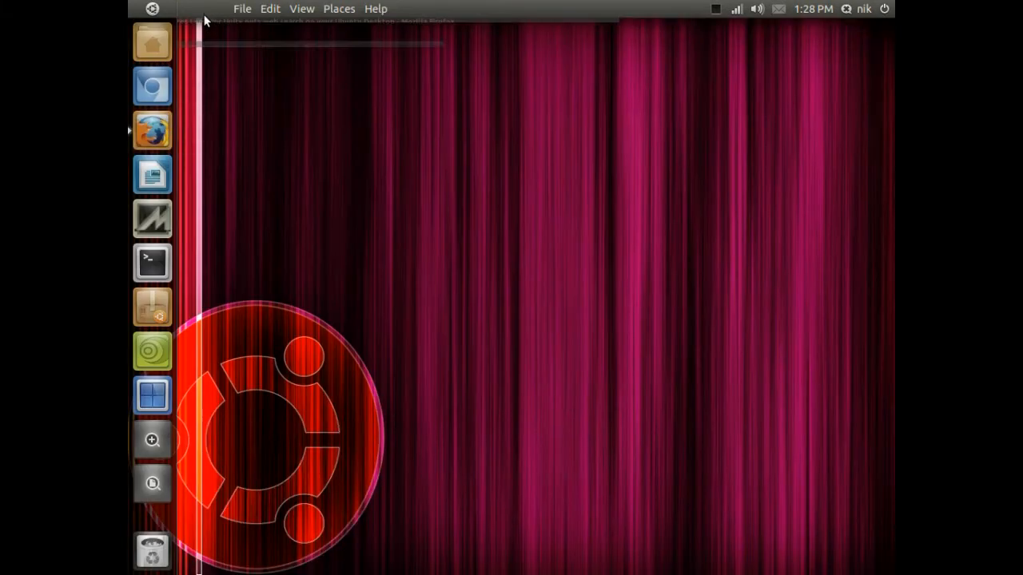
mouse_move(152, 306)
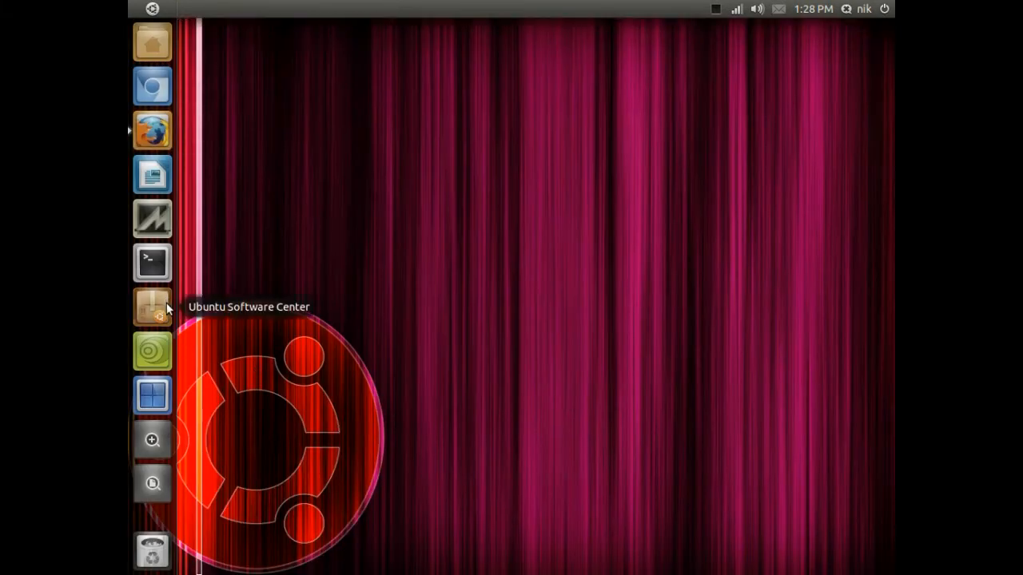
mouse_move(488, 265)
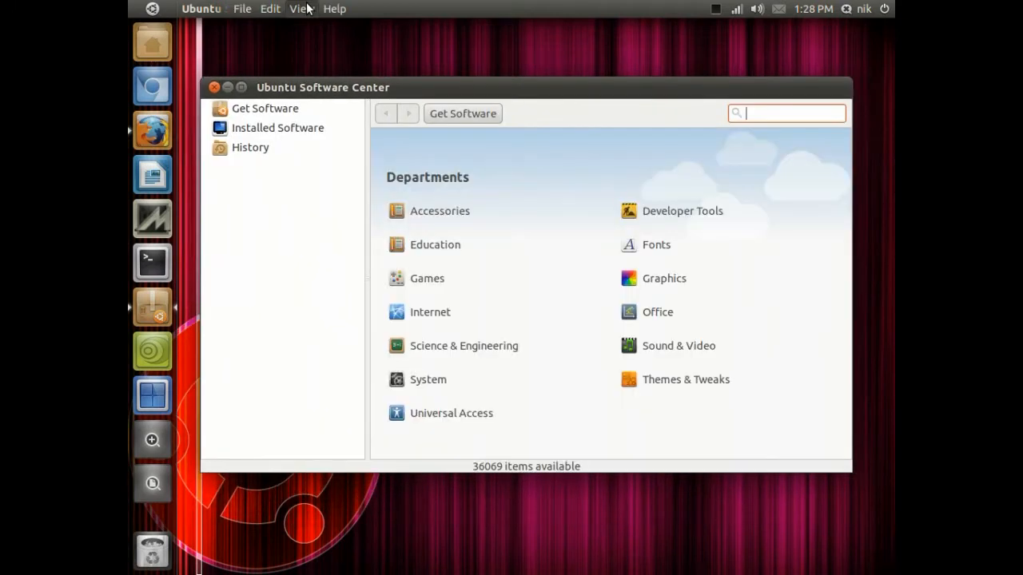
- Bring up Software Sources from the Edit menu and confirm the administrator password
click(270, 10)
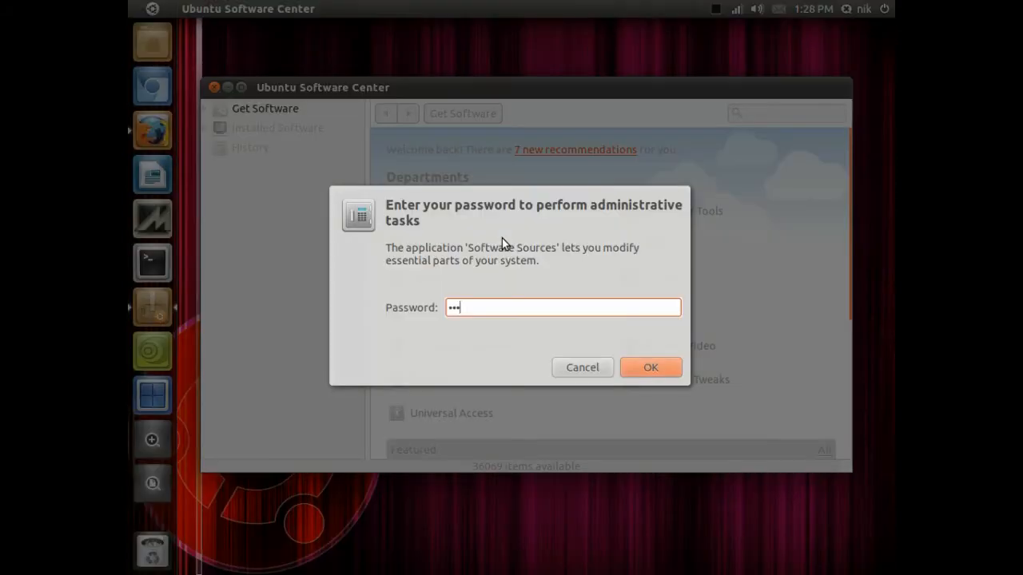
text(•)
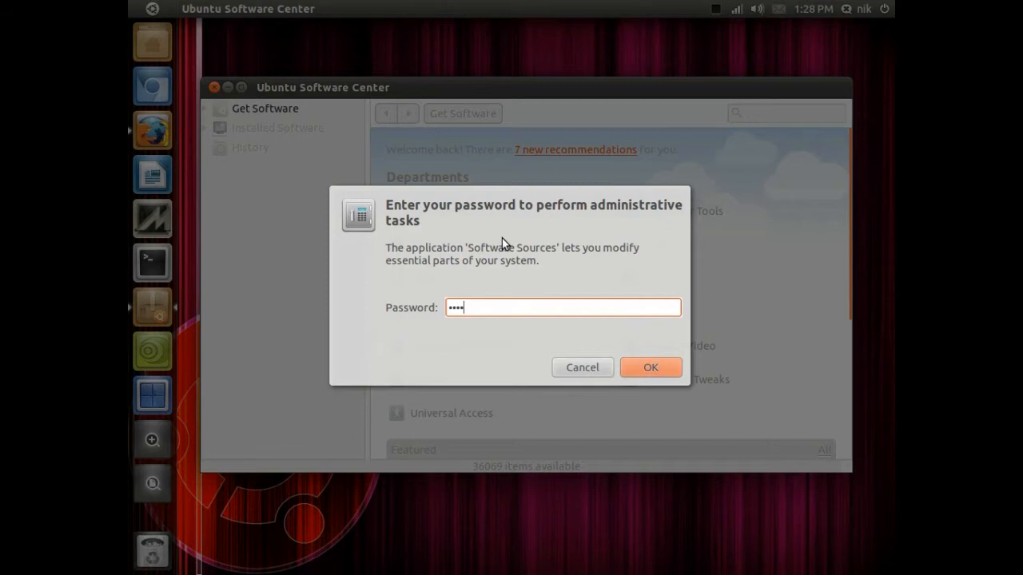
click(651, 366)
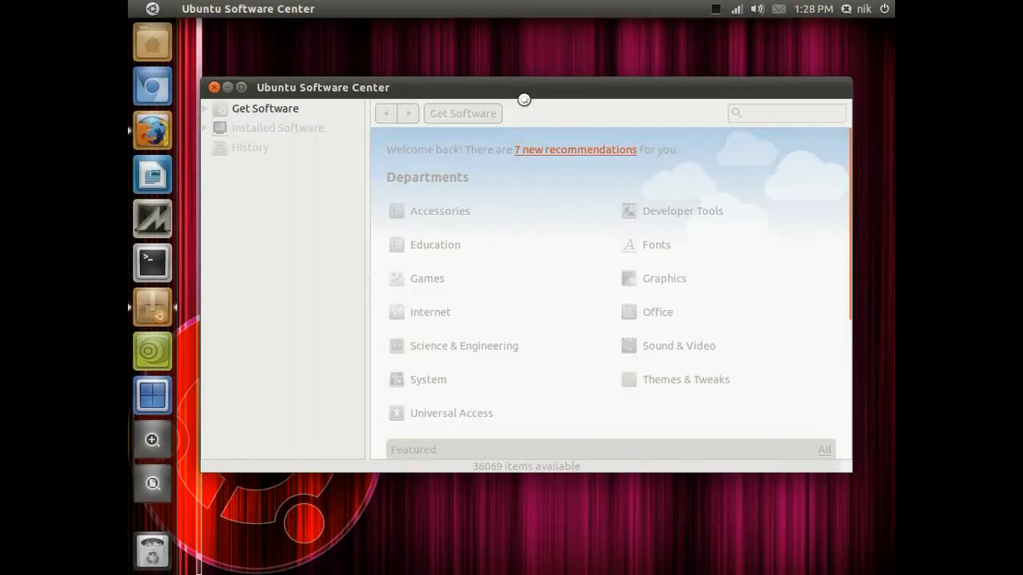
mouse_move(530, 96)
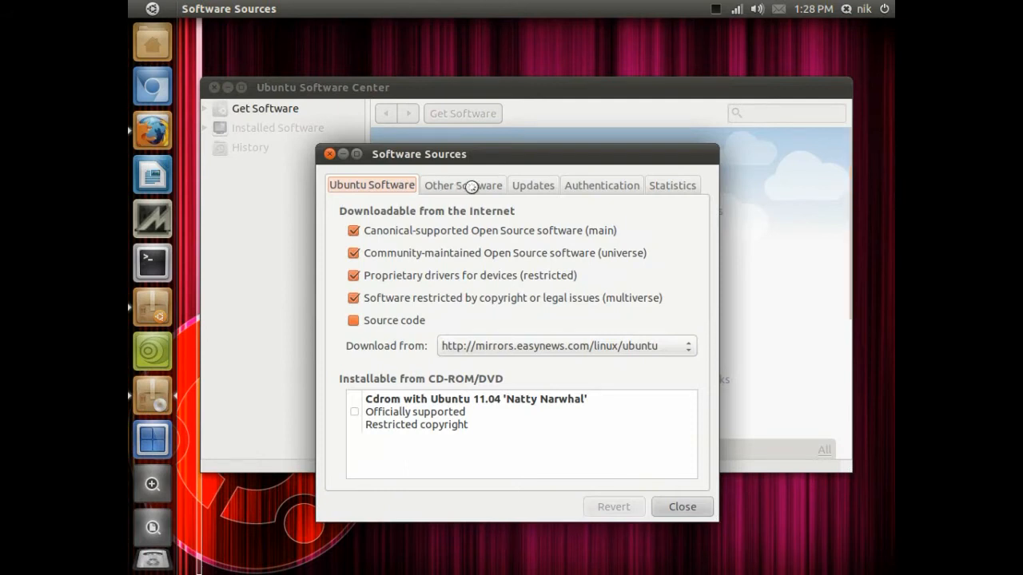
- Add ppa:cscarney/unity-web-place as a new repository under Other Software
click(464, 186)
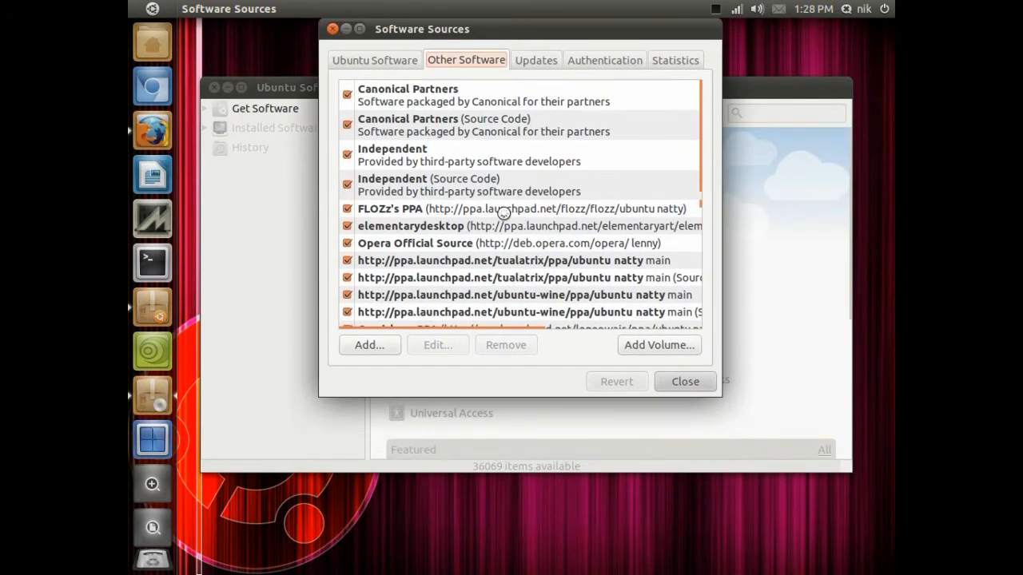
click(368, 345)
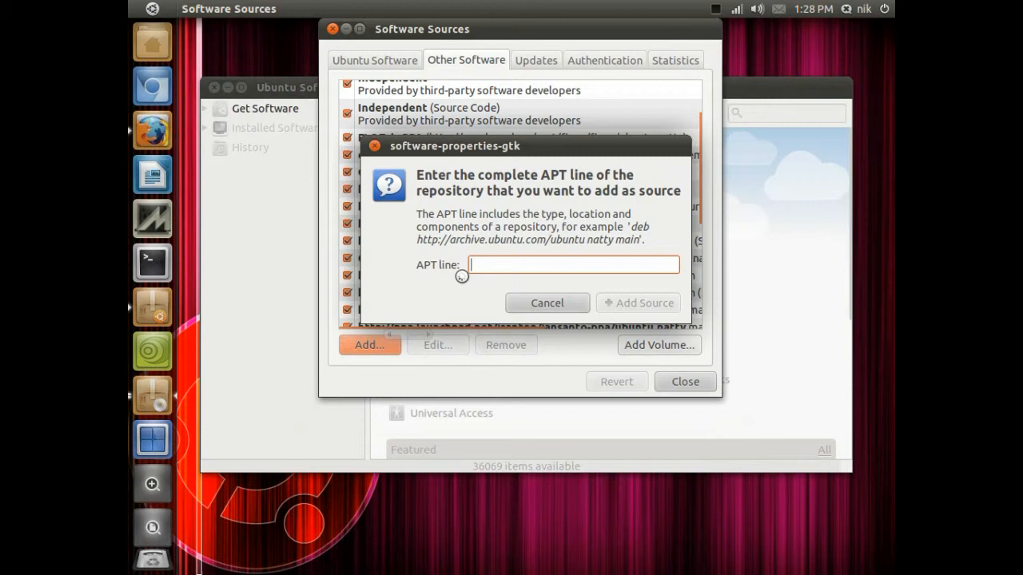
text(ppa:cscarney/unity-web-place)
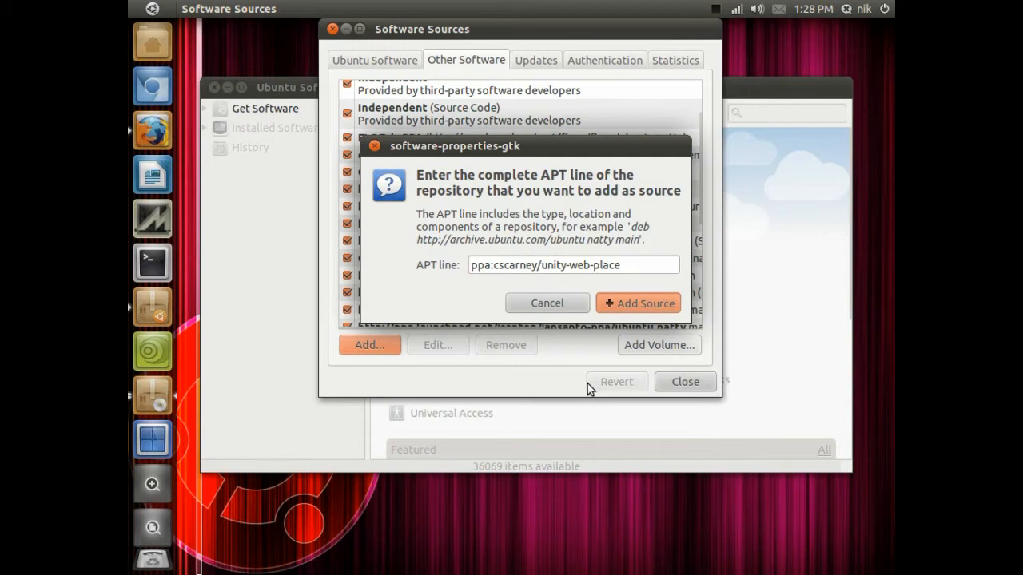
click(639, 303)
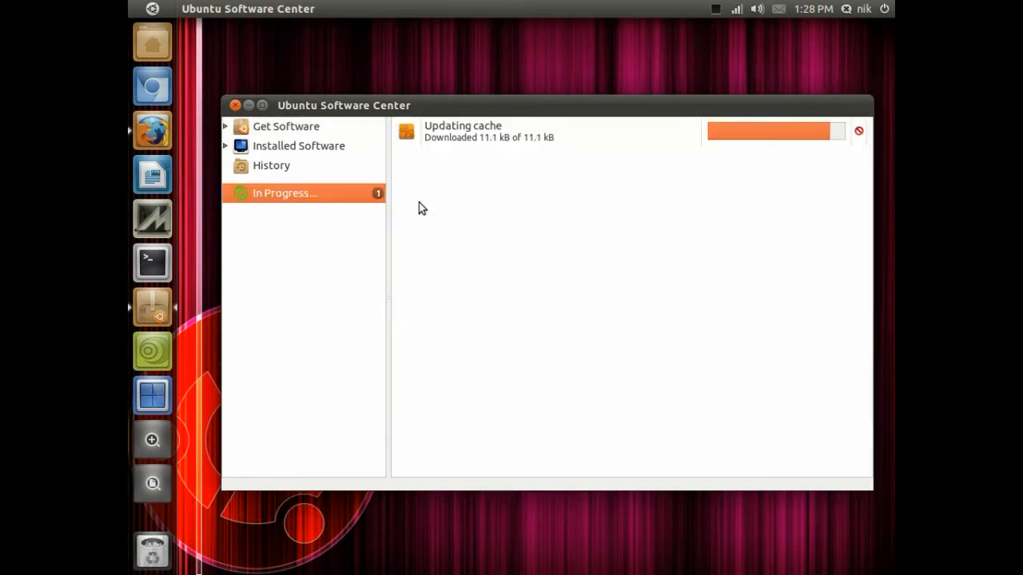
mouse_move(151, 131)
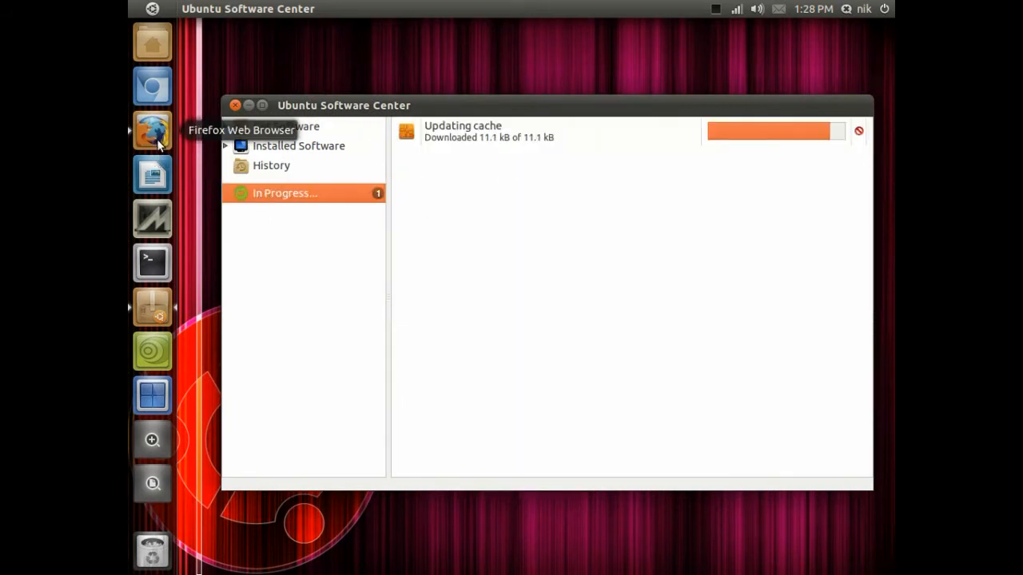
- Return to the Web Sources Lens article in Firefox from the launcher
click(152, 130)
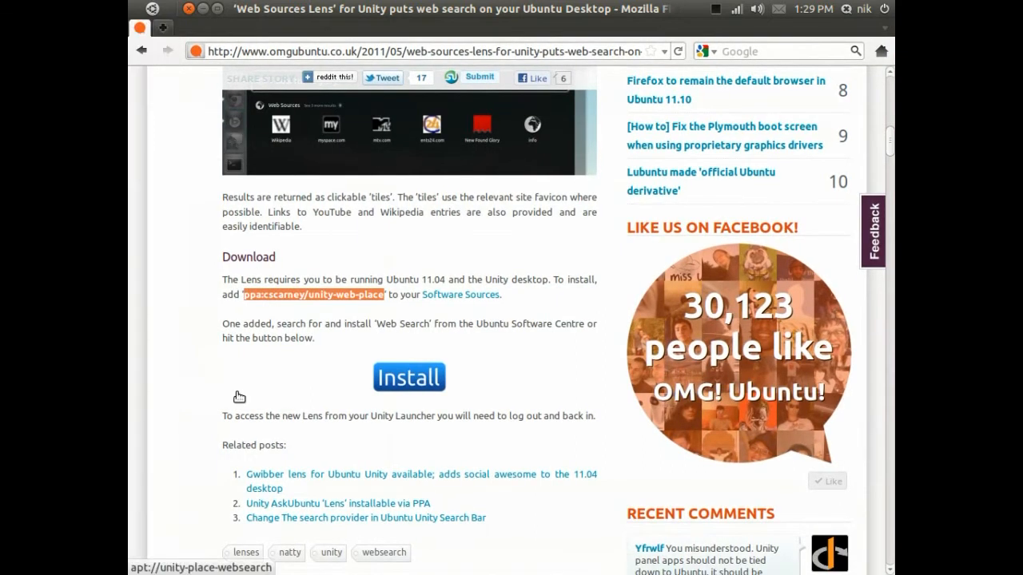
mouse_move(398, 384)
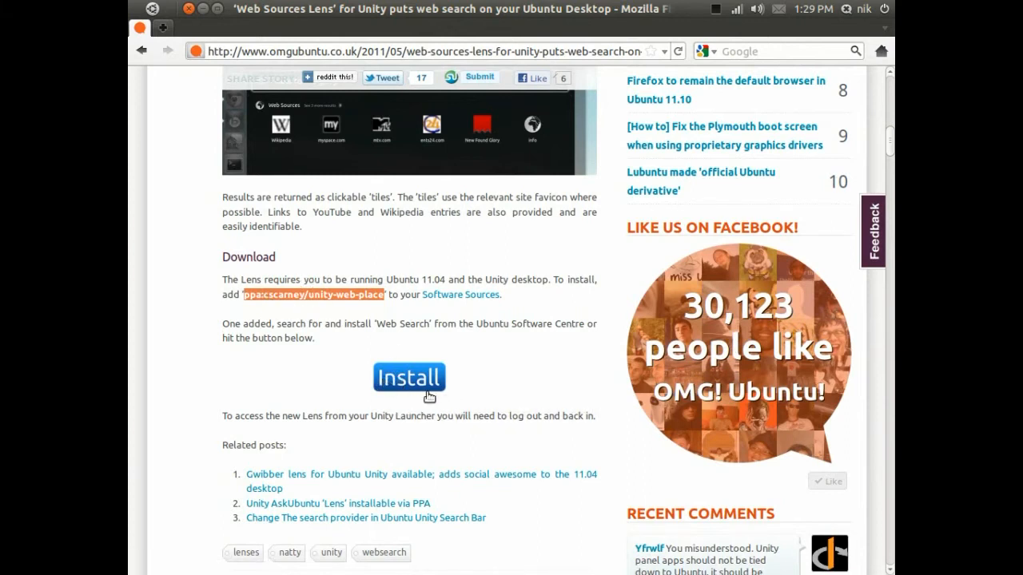
mouse_move(438, 399)
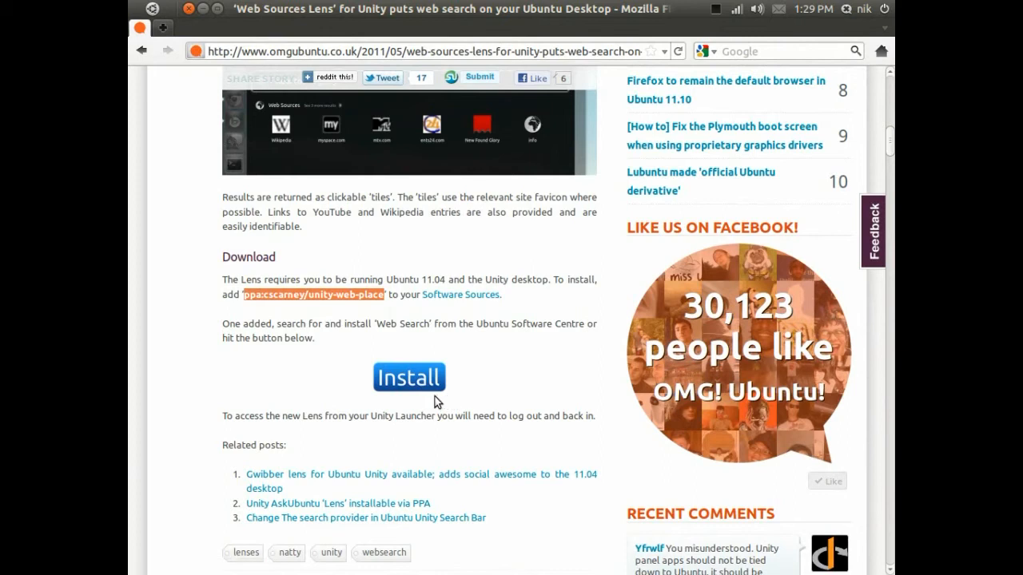
mouse_move(294, 355)
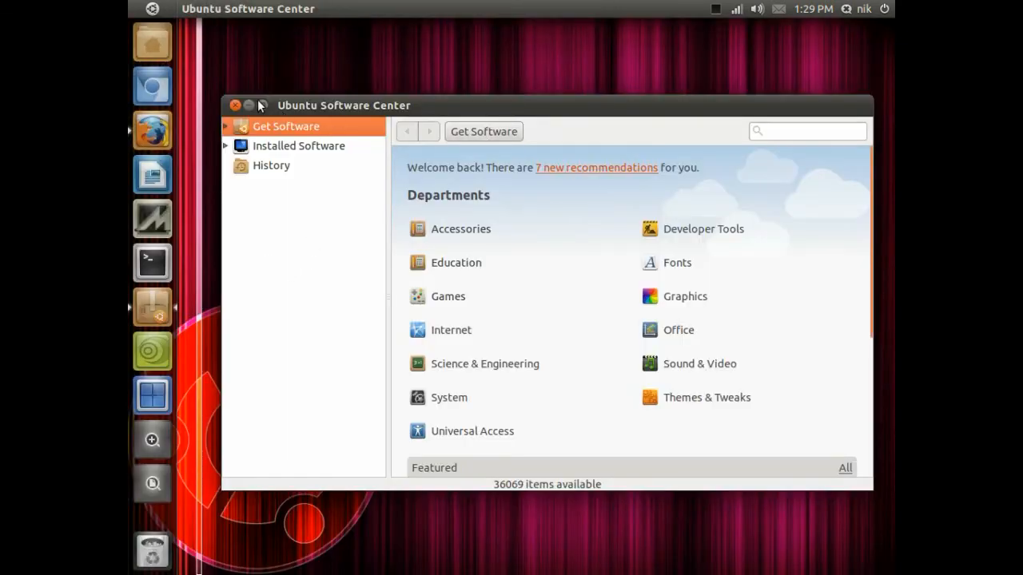
- Close Software Center and follow the article's apt:unity-place-websearch Install link in Firefox
click(237, 105)
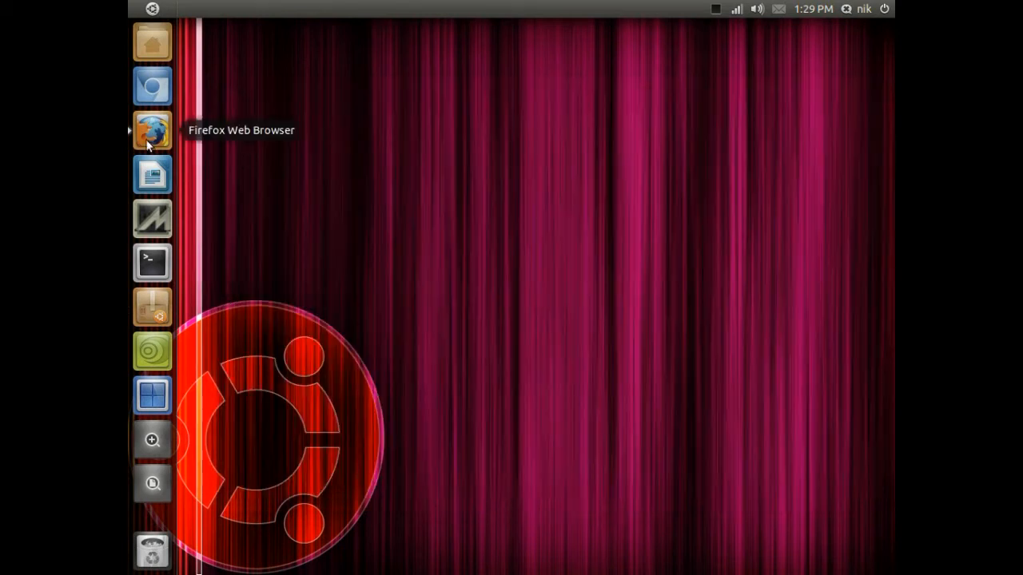
click(151, 129)
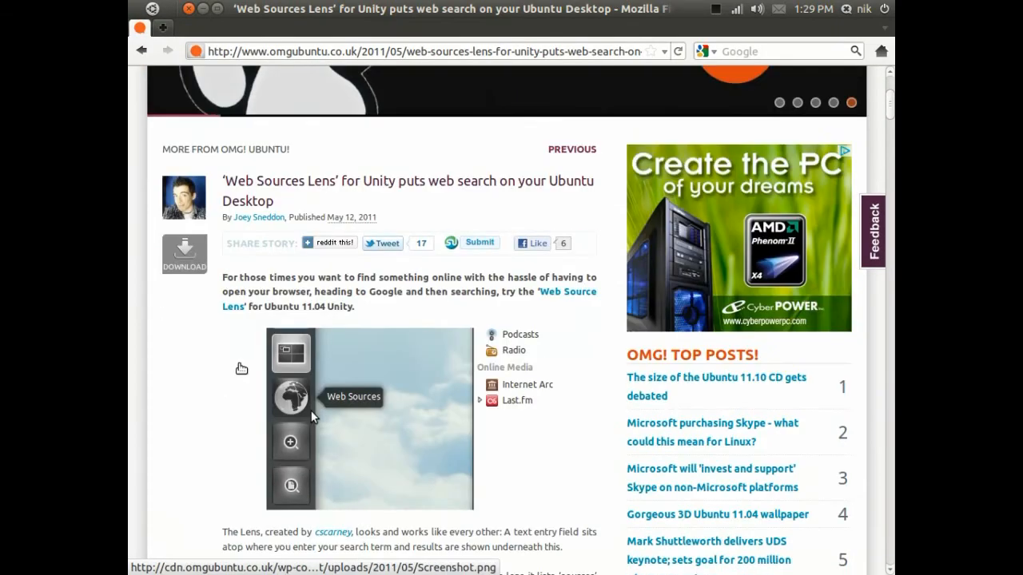
scroll(down, 3)
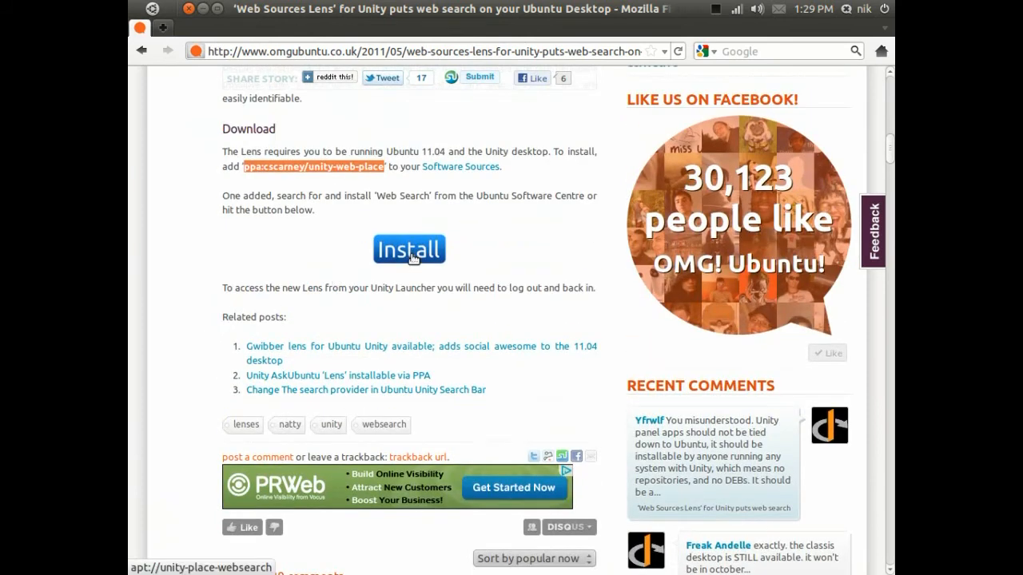
click(409, 249)
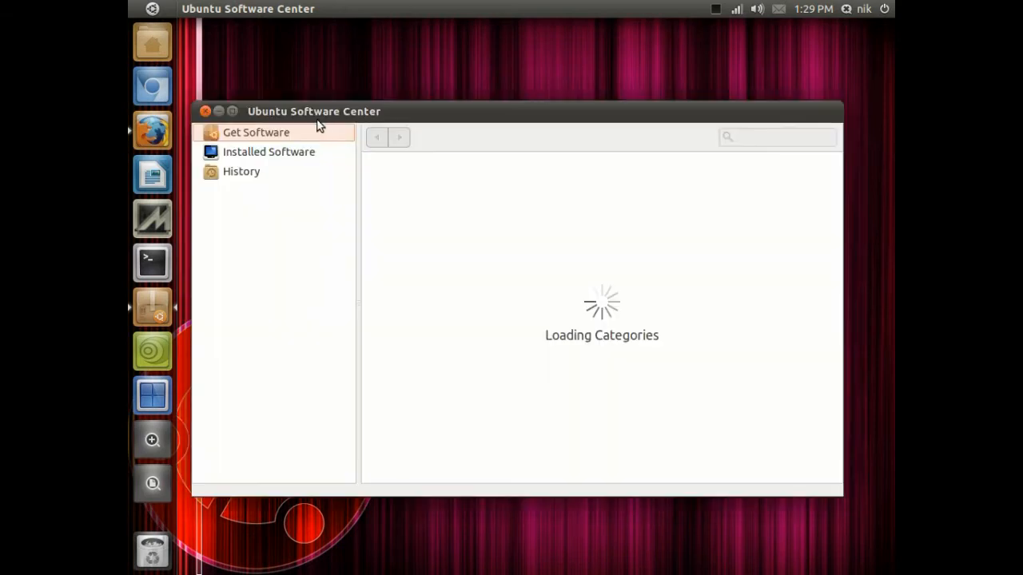
- Reposition the Software Center window and start installing the Web Sources Place package
drag(313, 112, 351, 50)
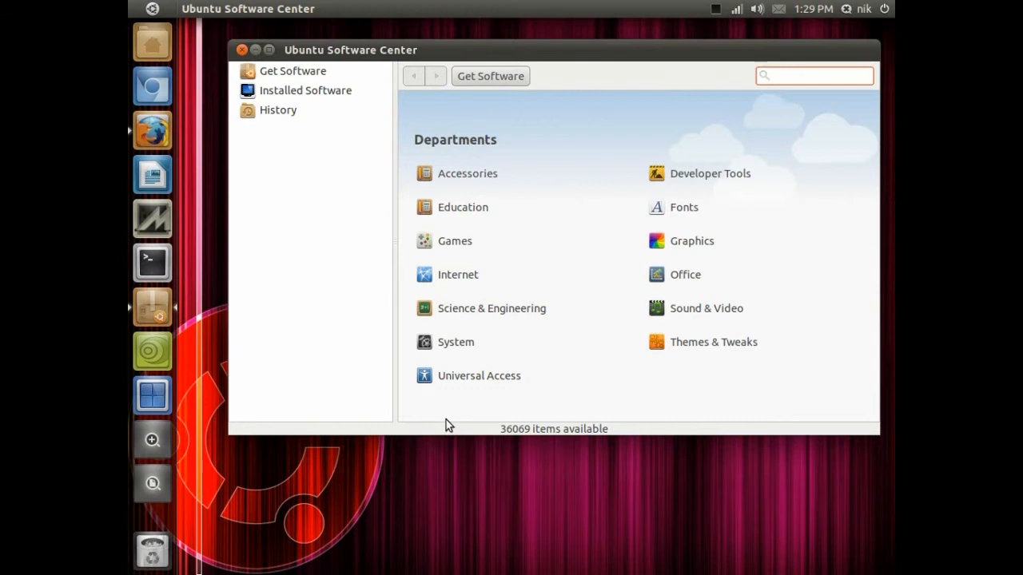
click(814, 75)
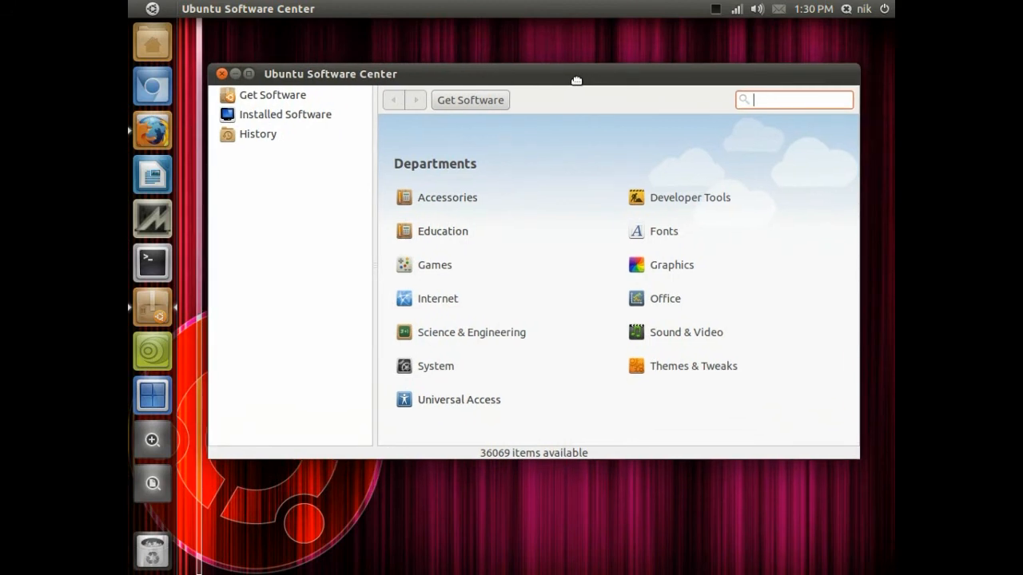
mouse_move(528, 486)
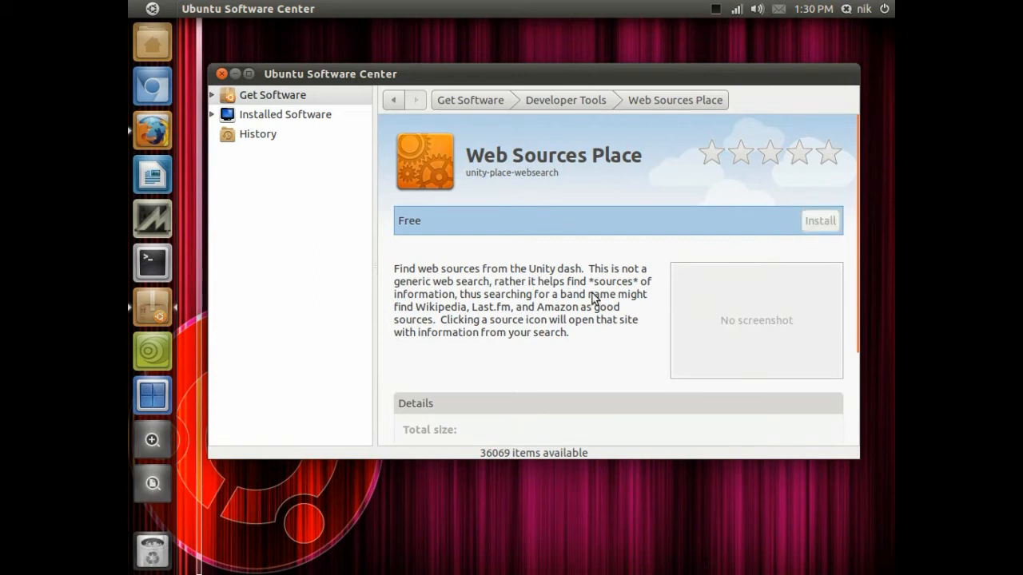
click(820, 220)
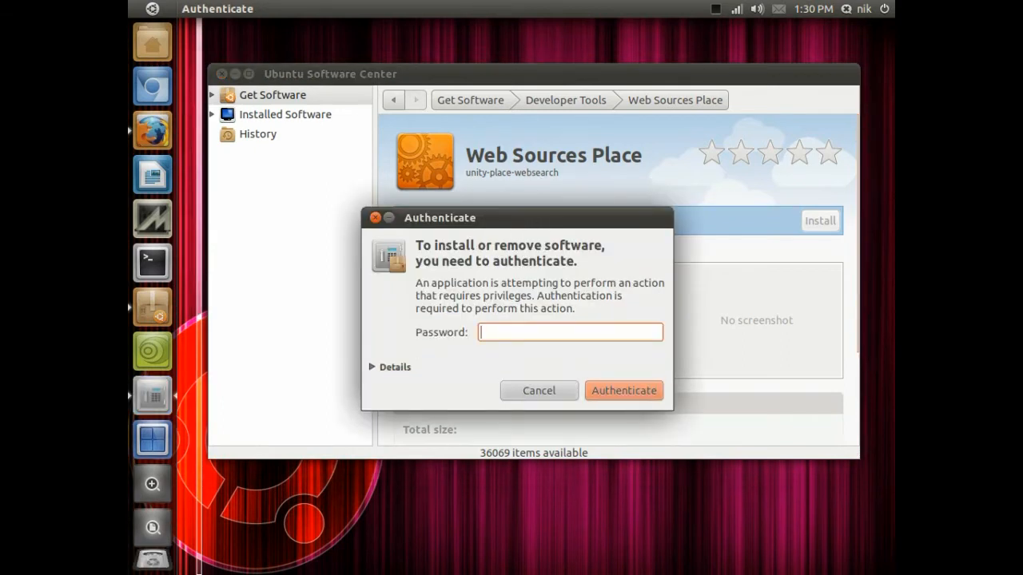
mouse_move(152, 131)
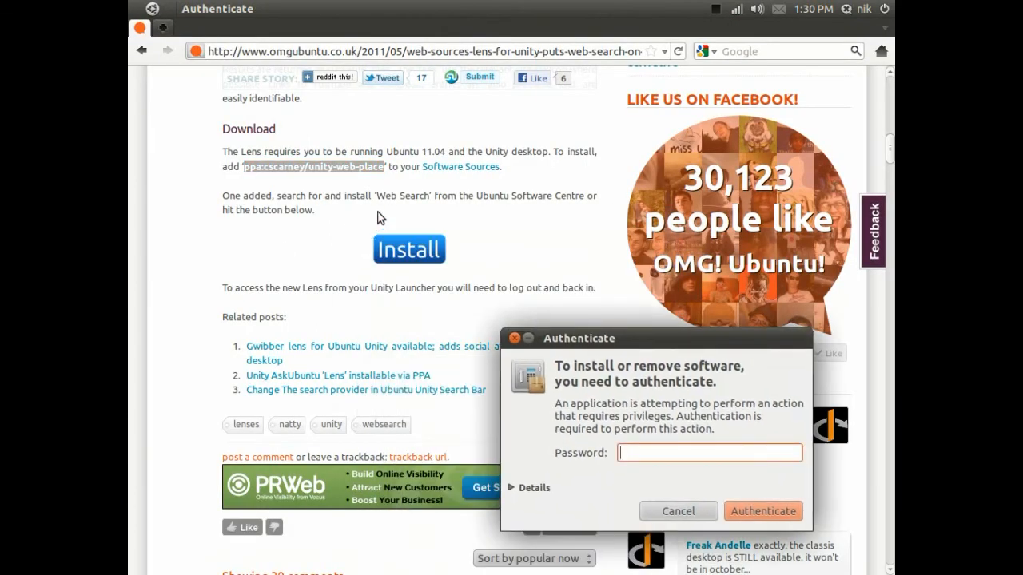
mouse_move(437, 300)
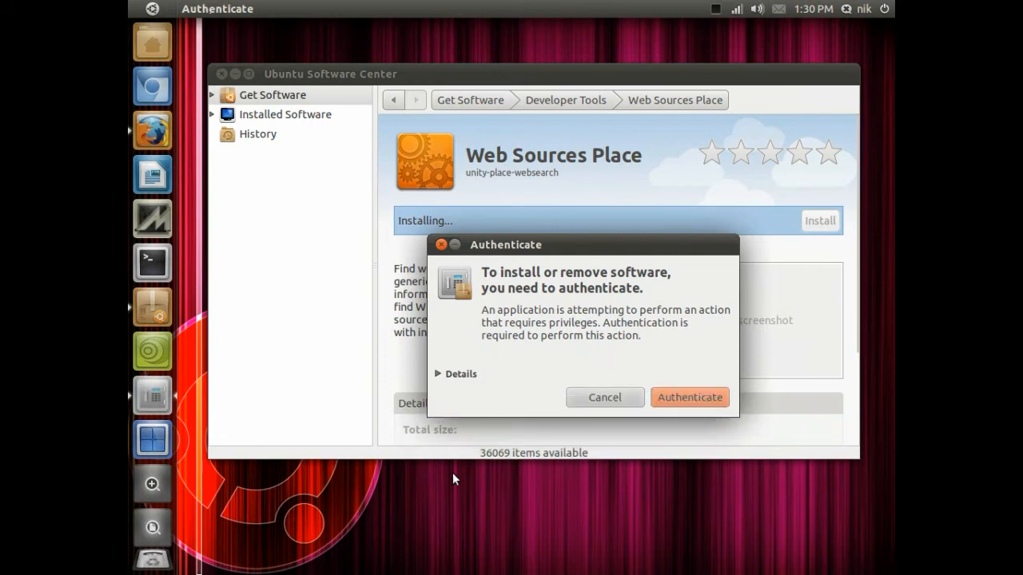
- Cancel the Authenticate prompt, acknowledge the failed download, retry Install, then close Software Center
click(689, 397)
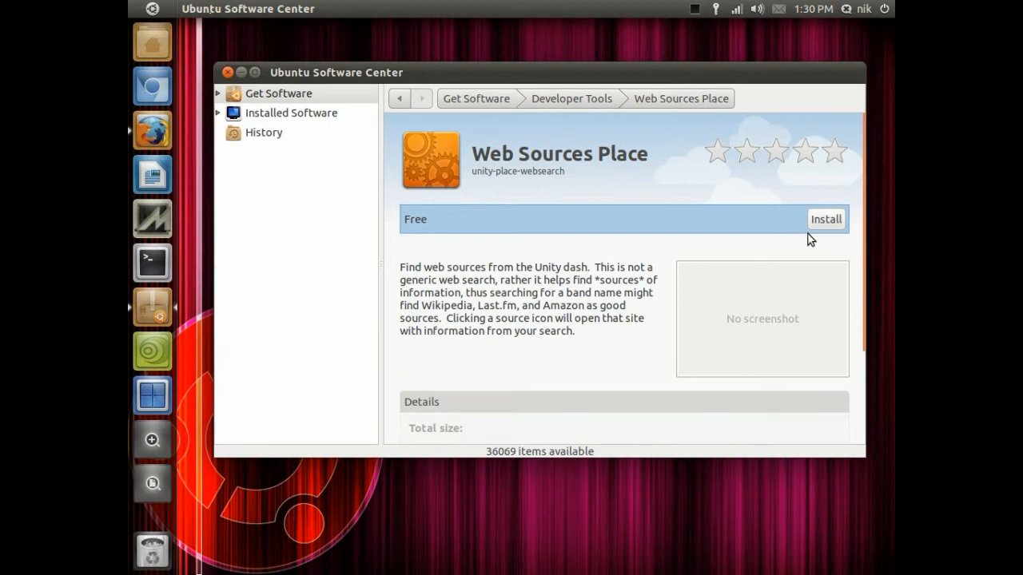
scroll(down, 3)
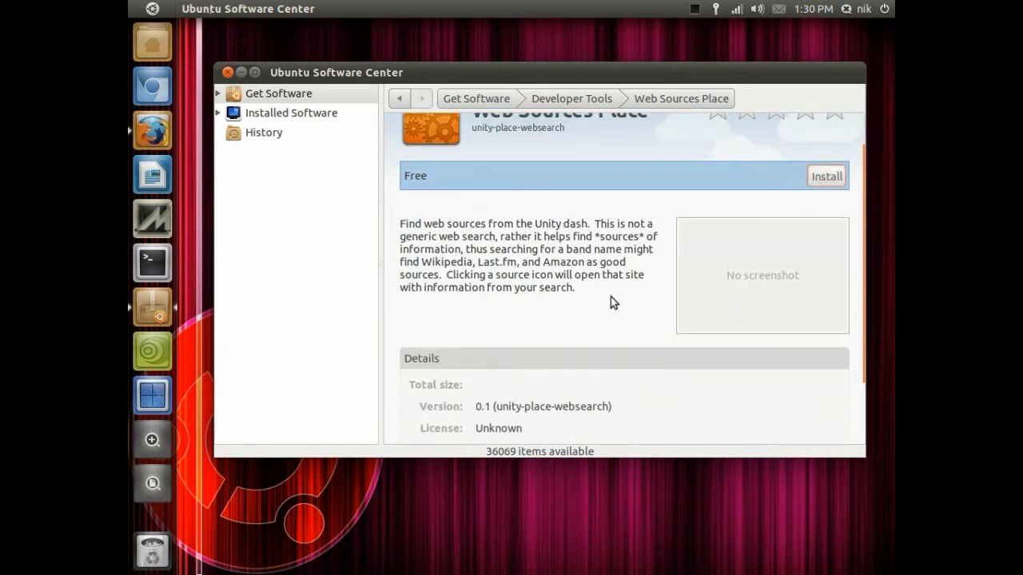
mouse_move(543, 208)
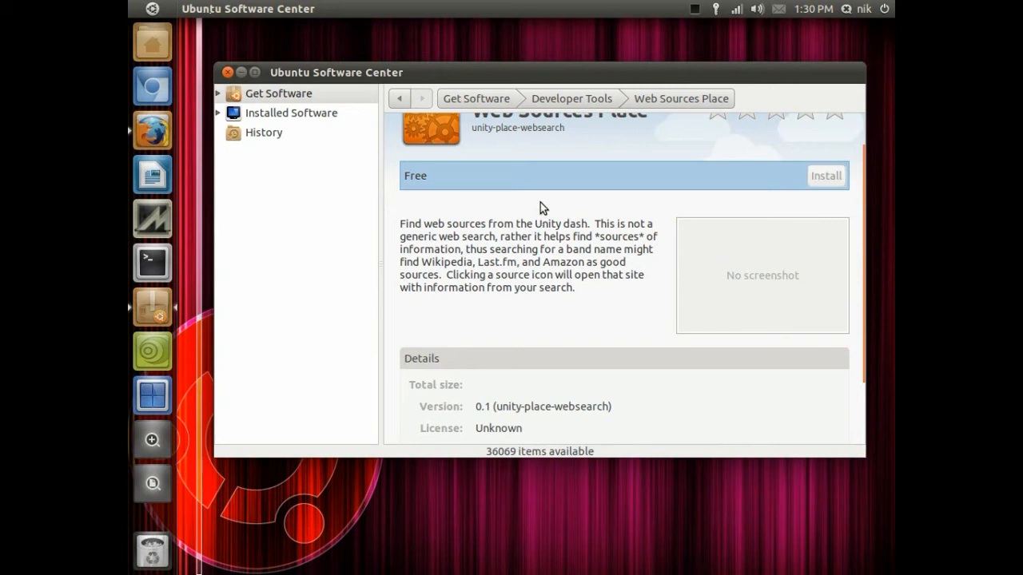
mouse_move(599, 77)
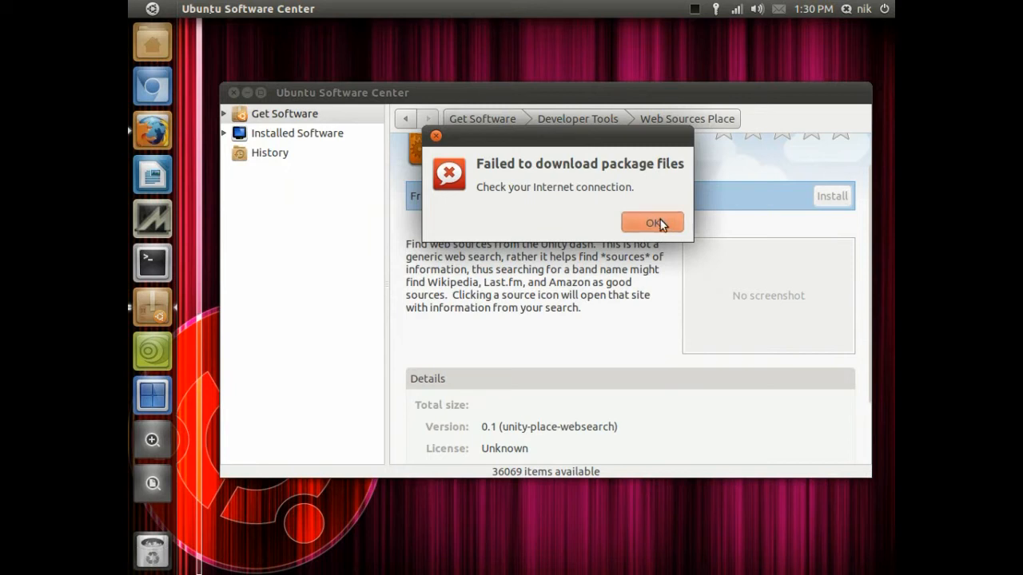
click(651, 222)
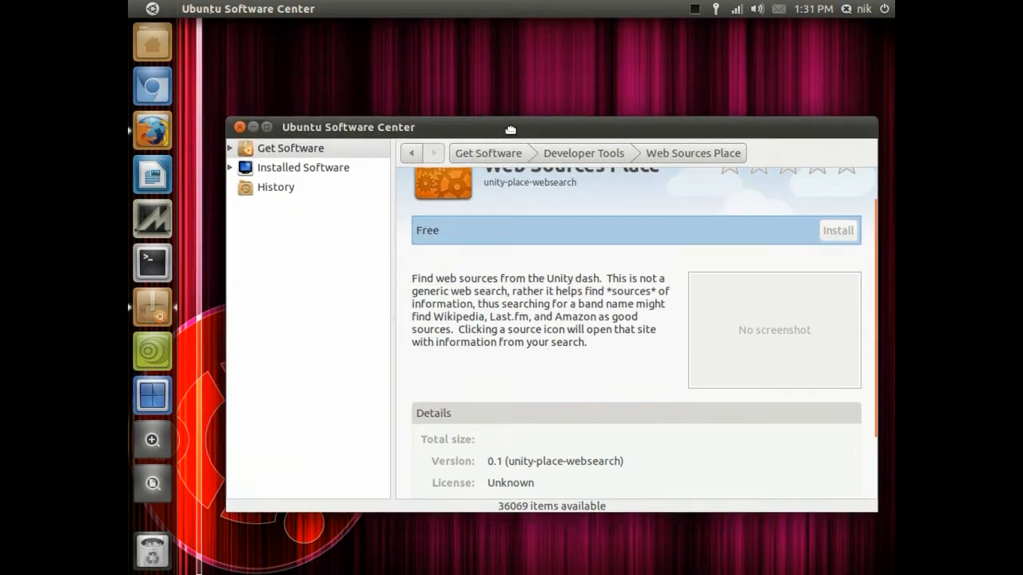
click(837, 230)
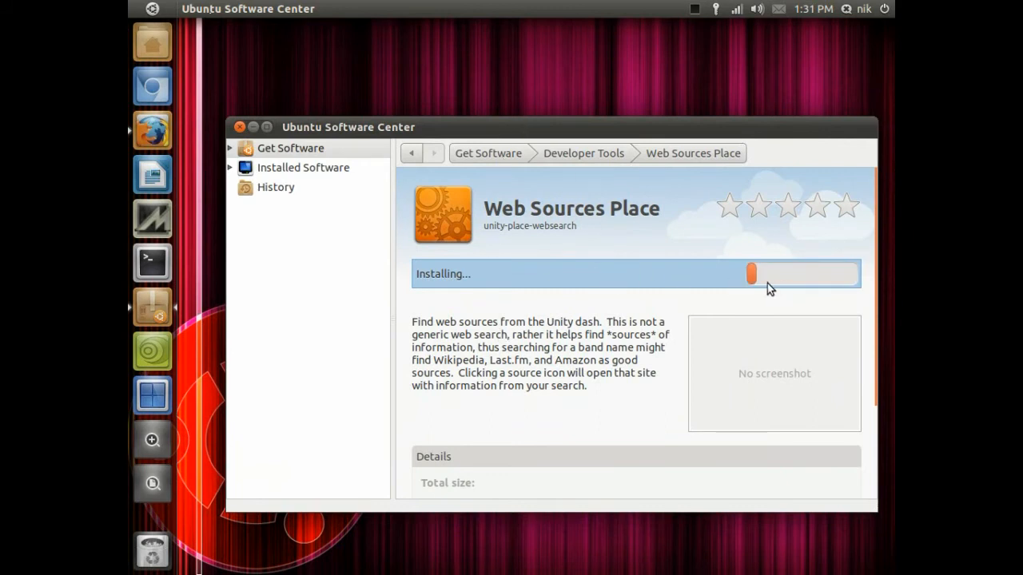
mouse_move(729, 310)
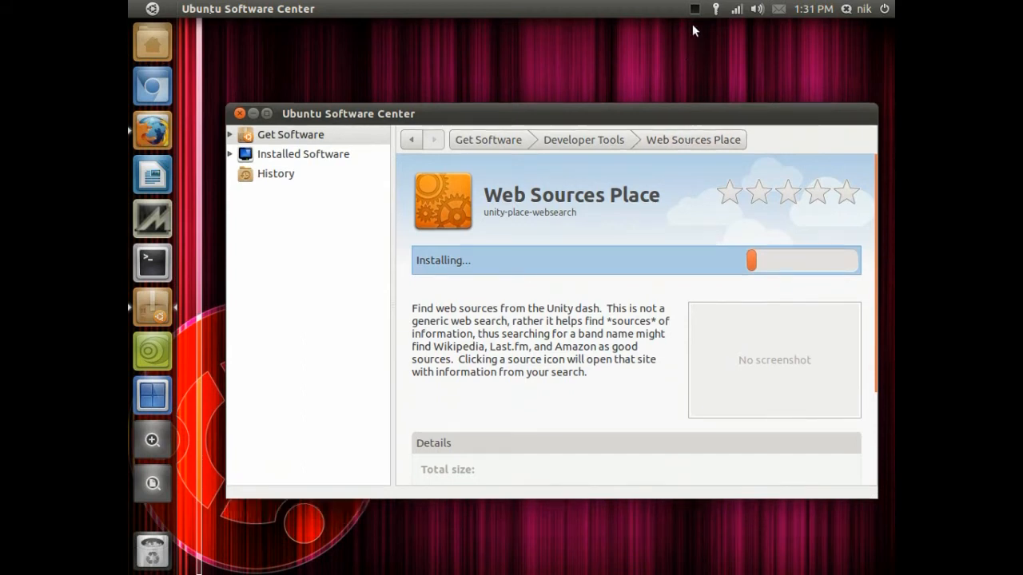
click(694, 9)
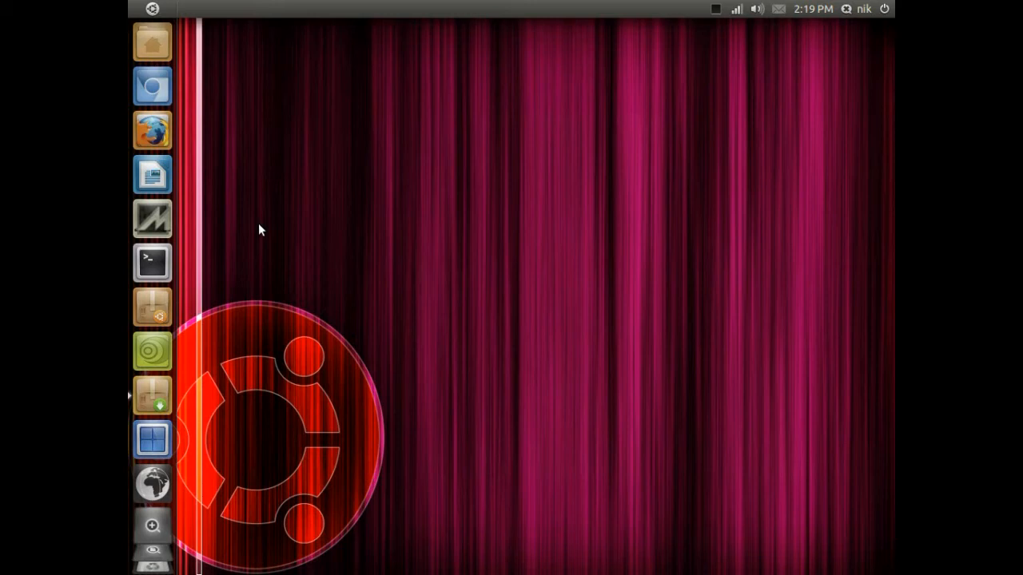
mouse_move(278, 267)
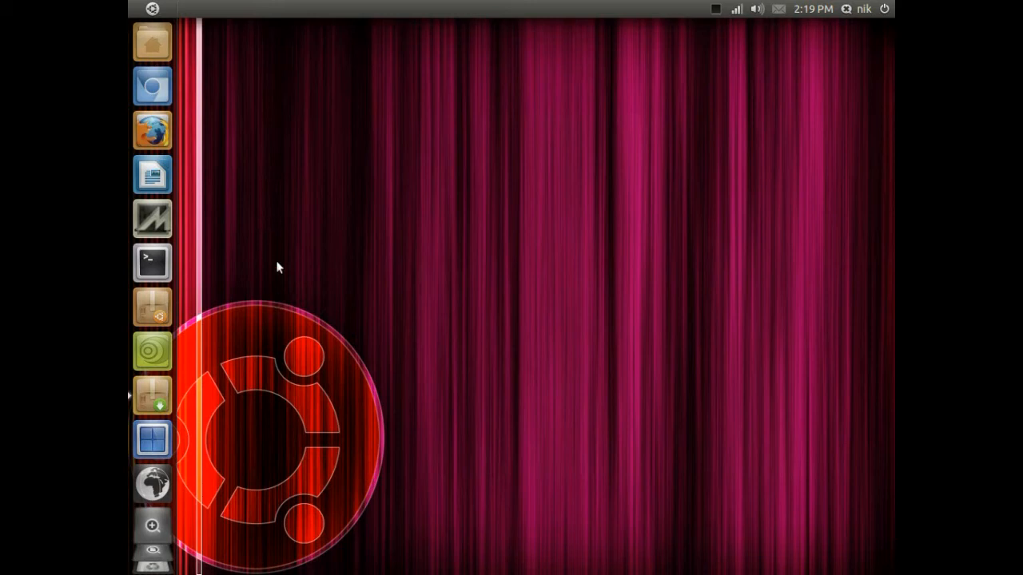
mouse_move(205, 128)
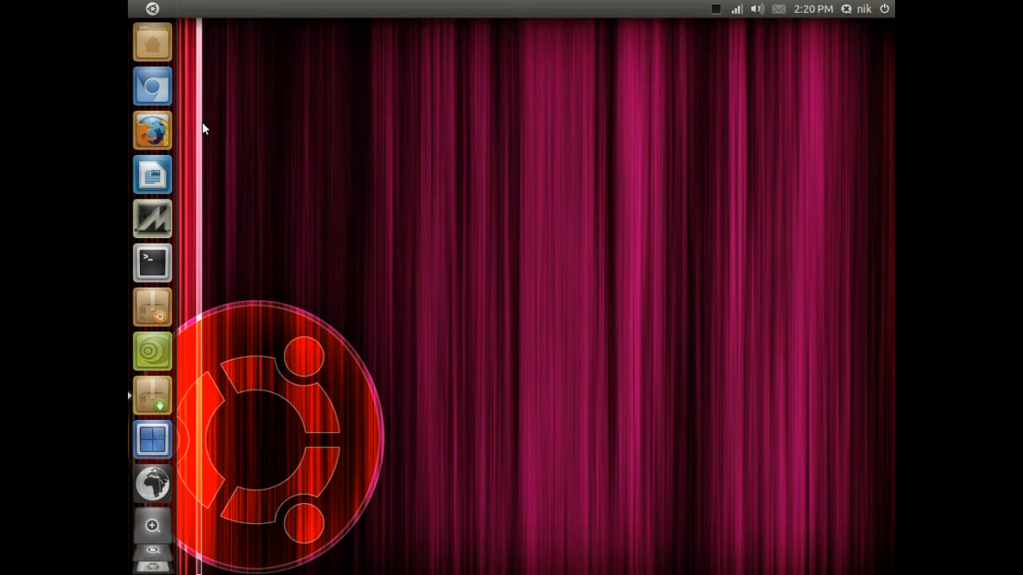
mouse_move(178, 208)
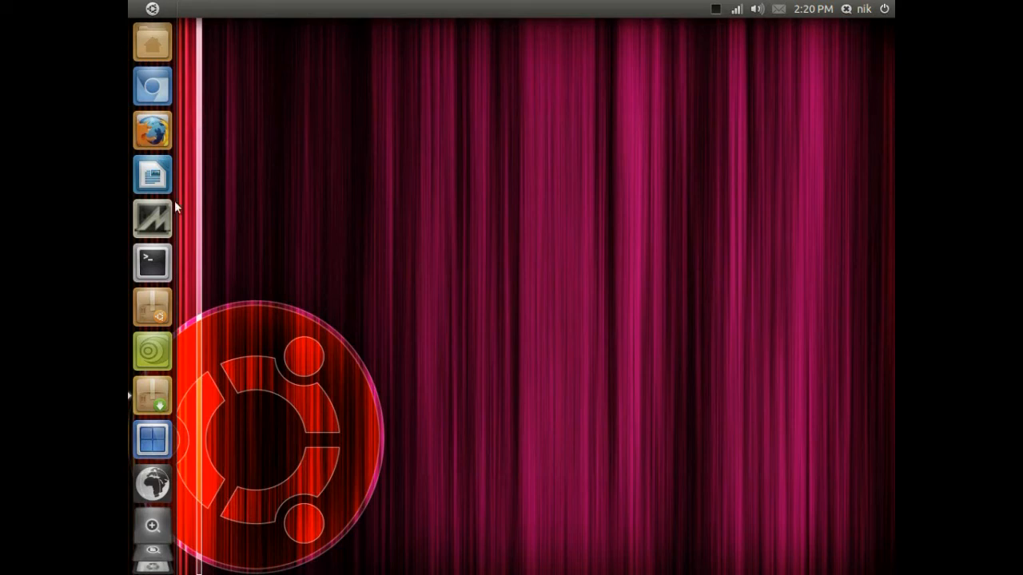
mouse_move(222, 402)
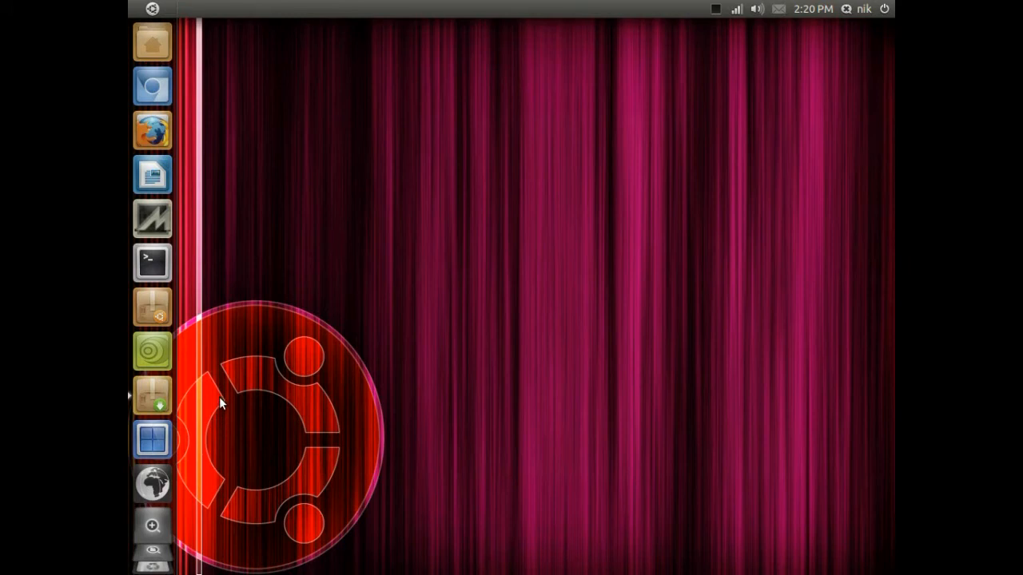
mouse_move(224, 380)
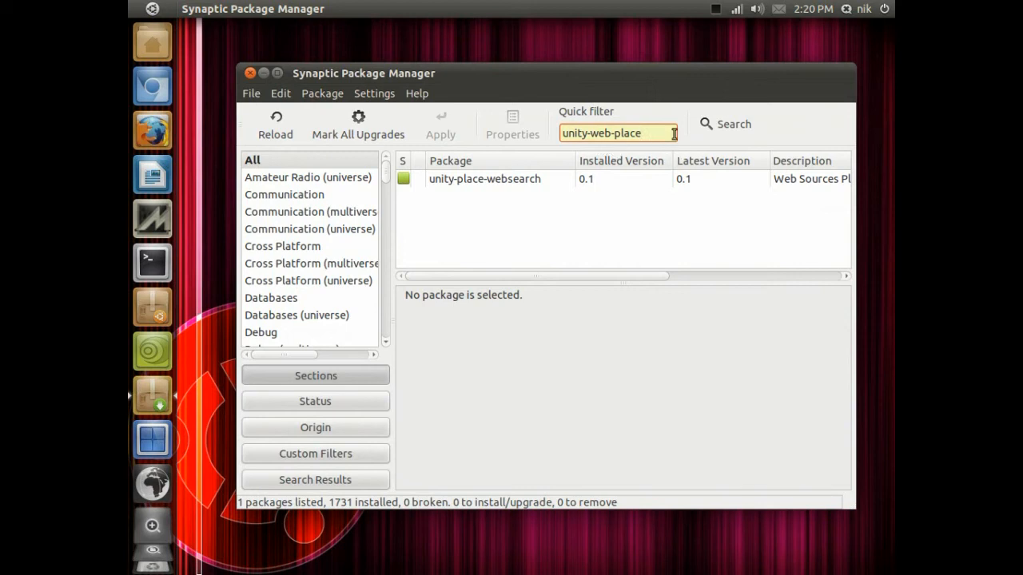
mouse_move(639, 90)
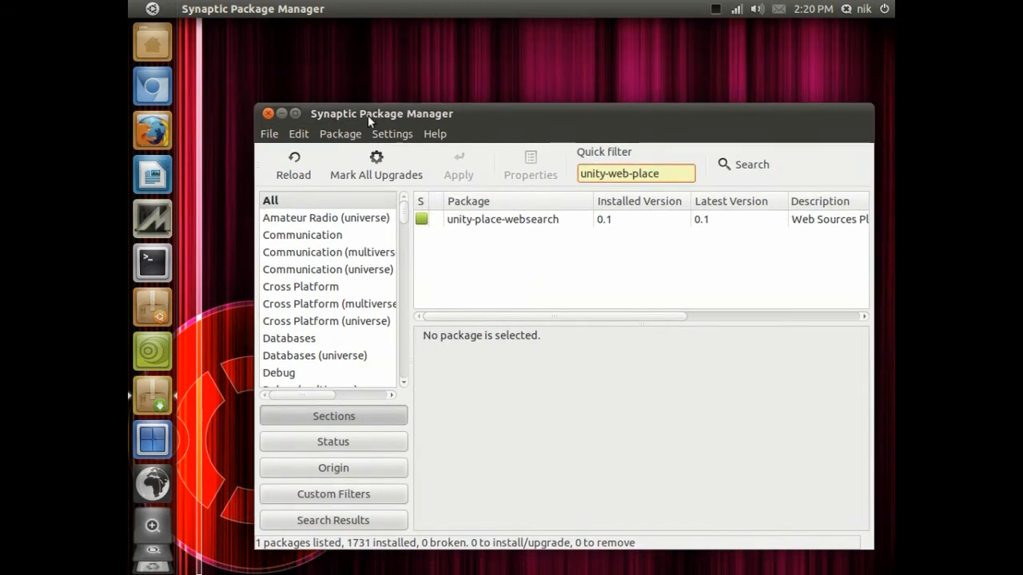
- Reposition Synaptic and select unity-place-websearch 0.1 to show its Web Sources Place description
drag(382, 111, 347, 70)
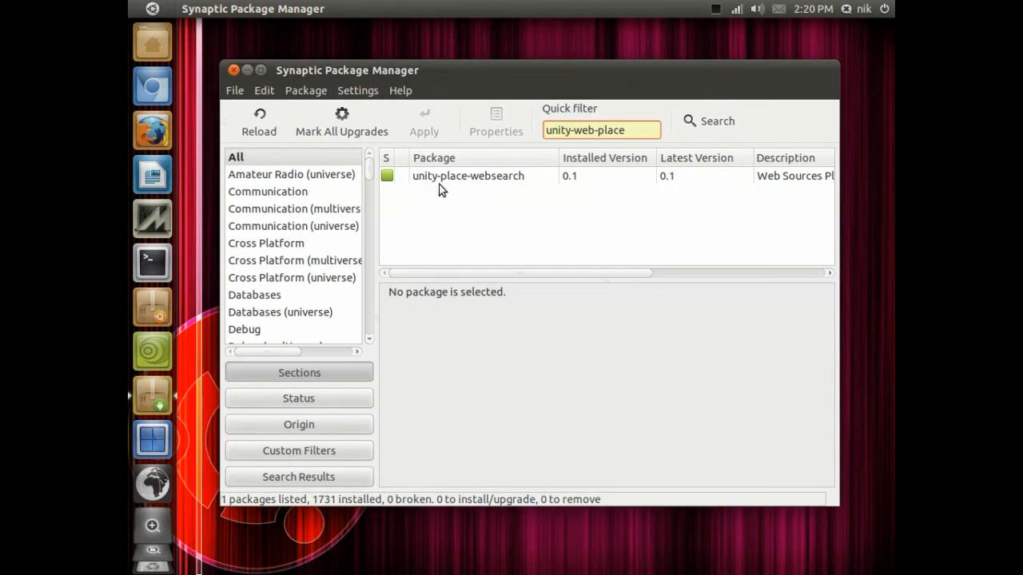
click(467, 174)
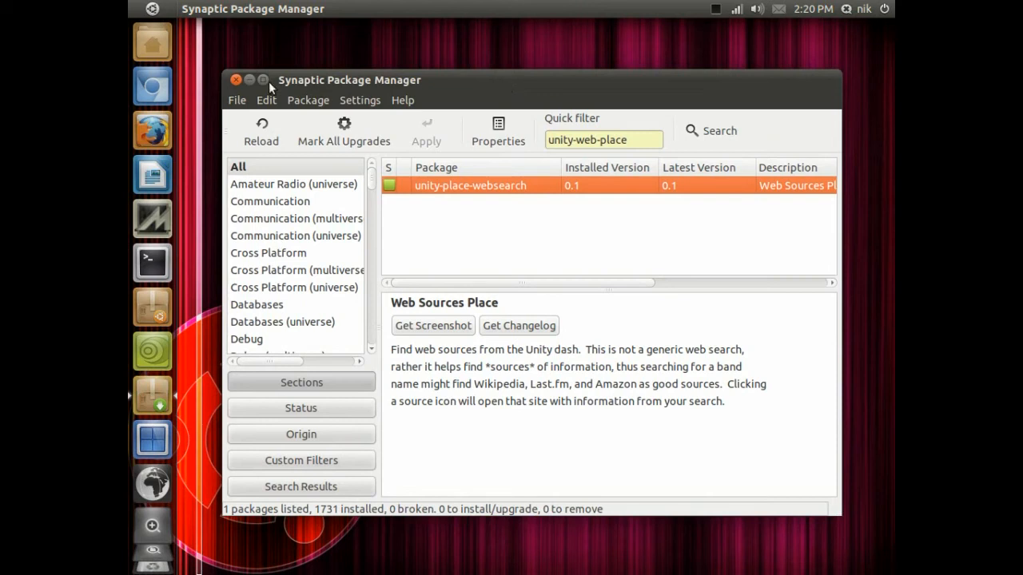
mouse_move(250, 86)
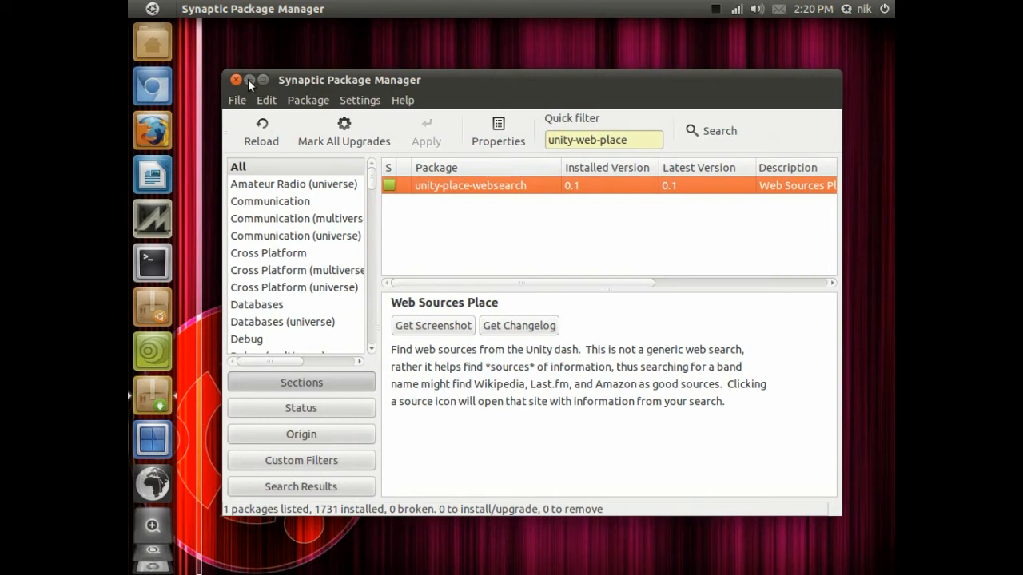
click(236, 80)
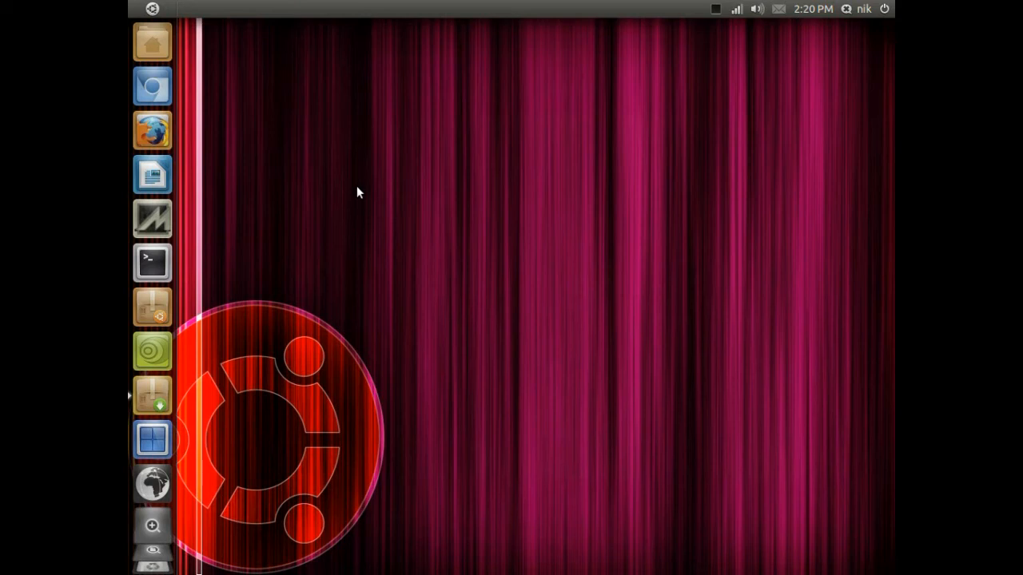
mouse_move(326, 275)
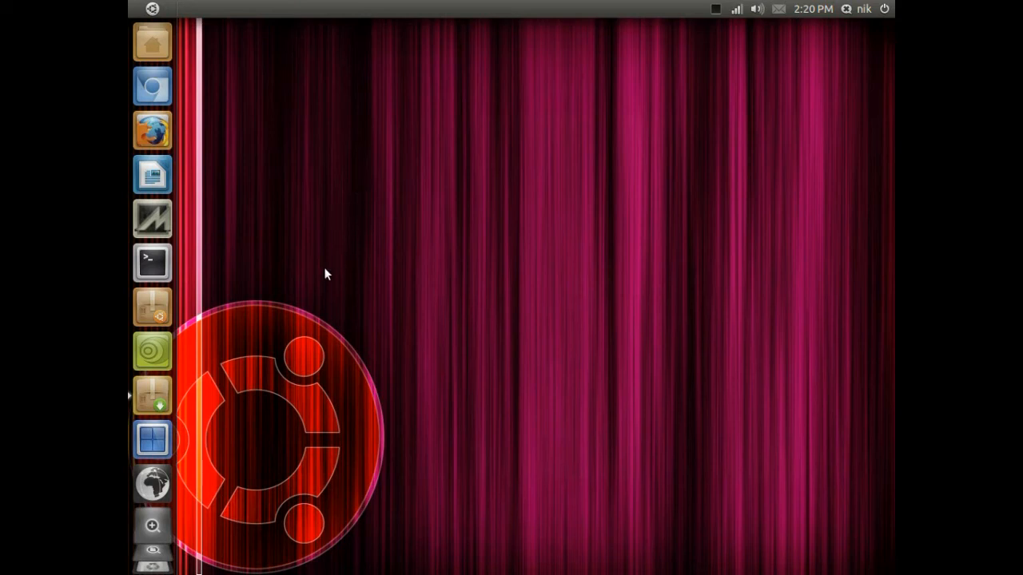
mouse_move(252, 461)
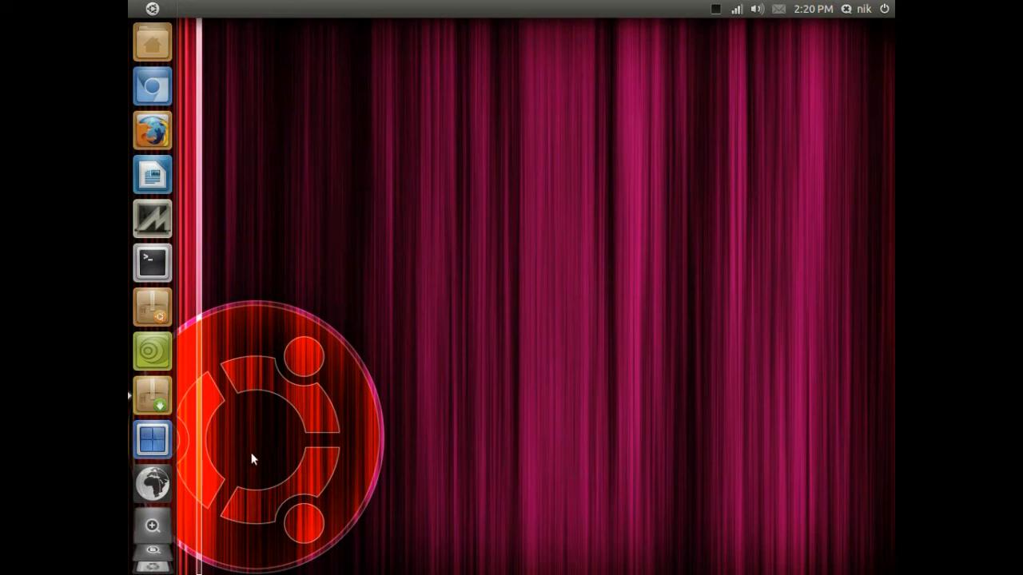
mouse_move(152, 482)
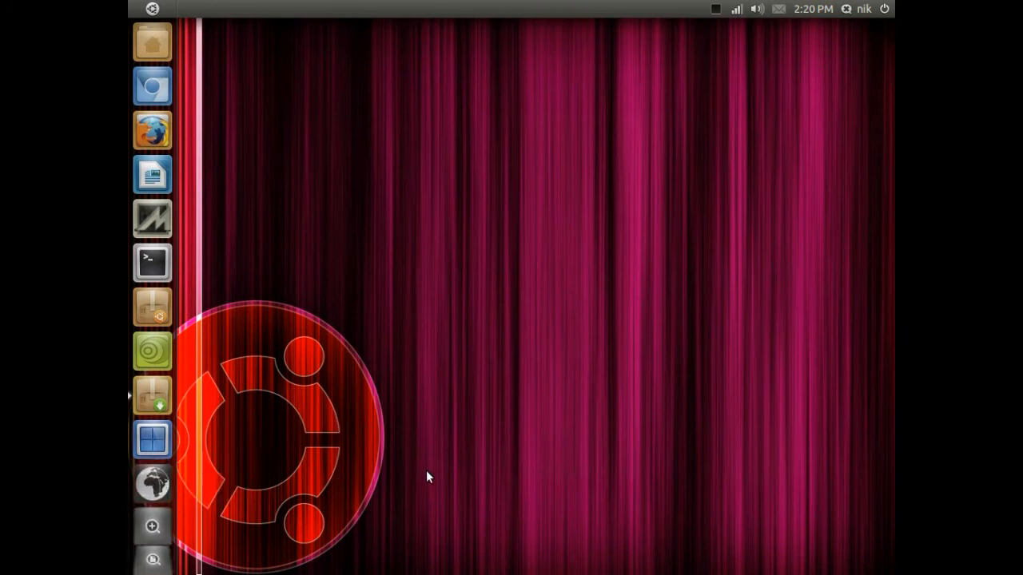
mouse_move(152, 485)
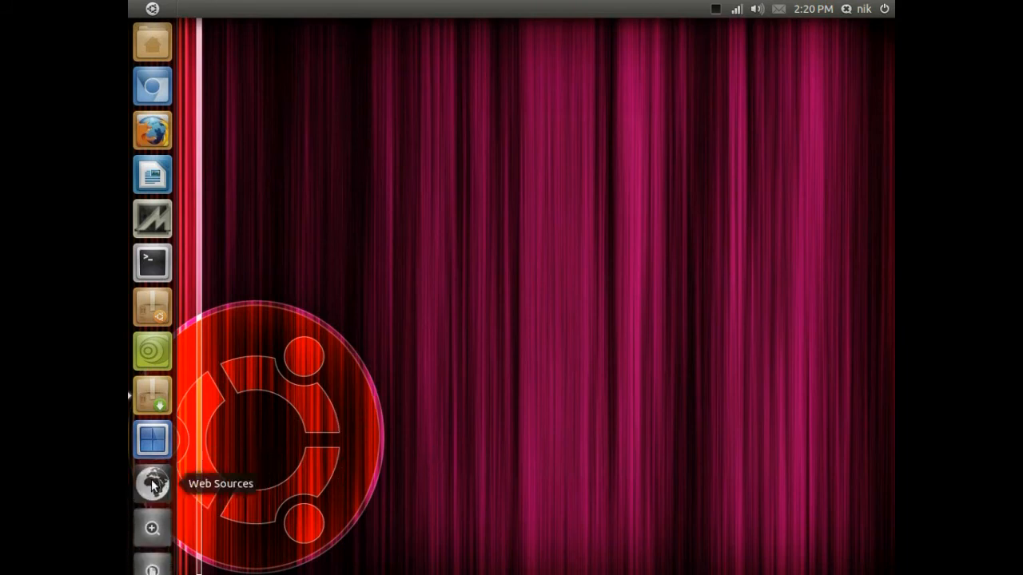
click(152, 486)
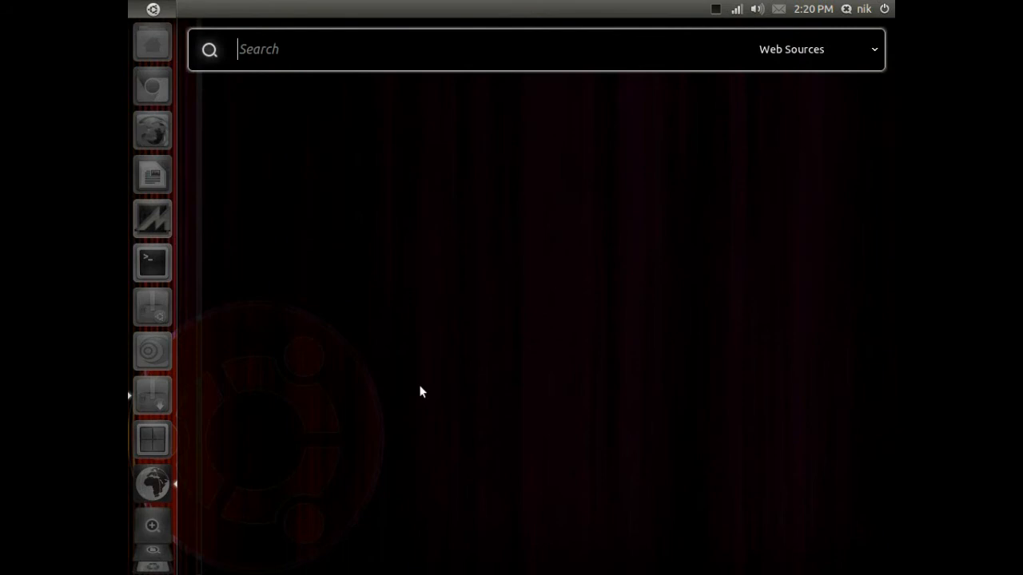
text(g)
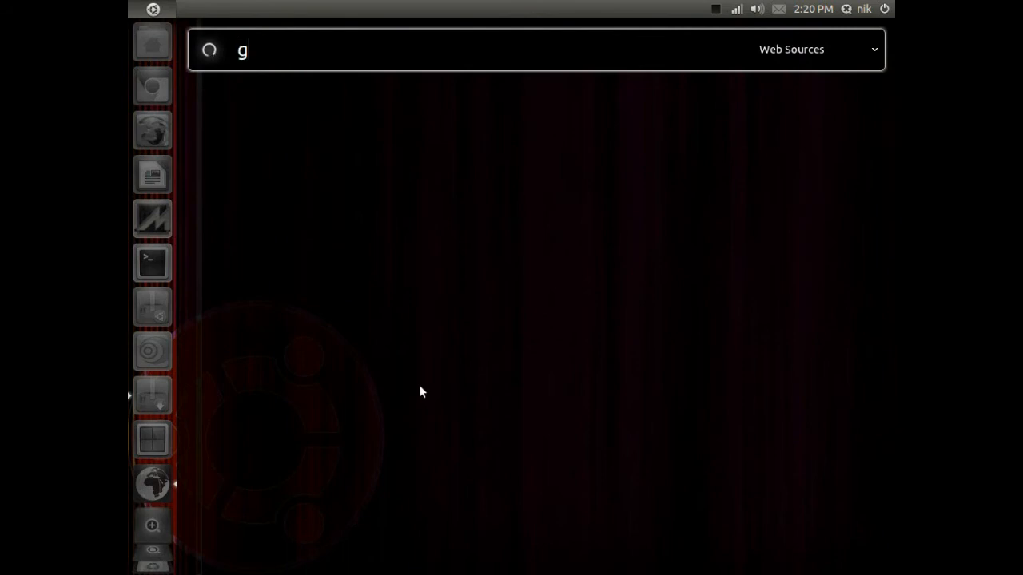
text(imp)
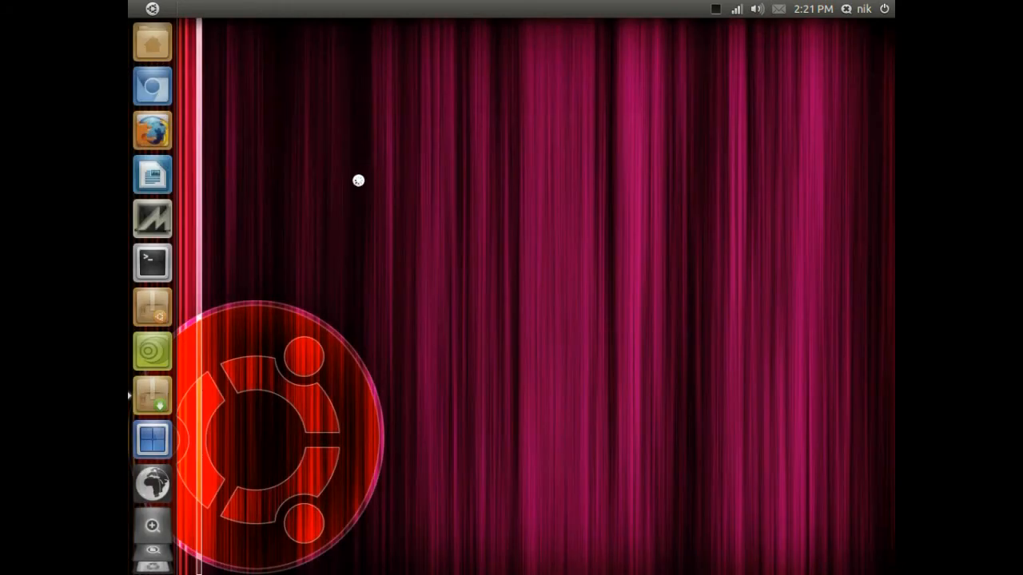
click(151, 130)
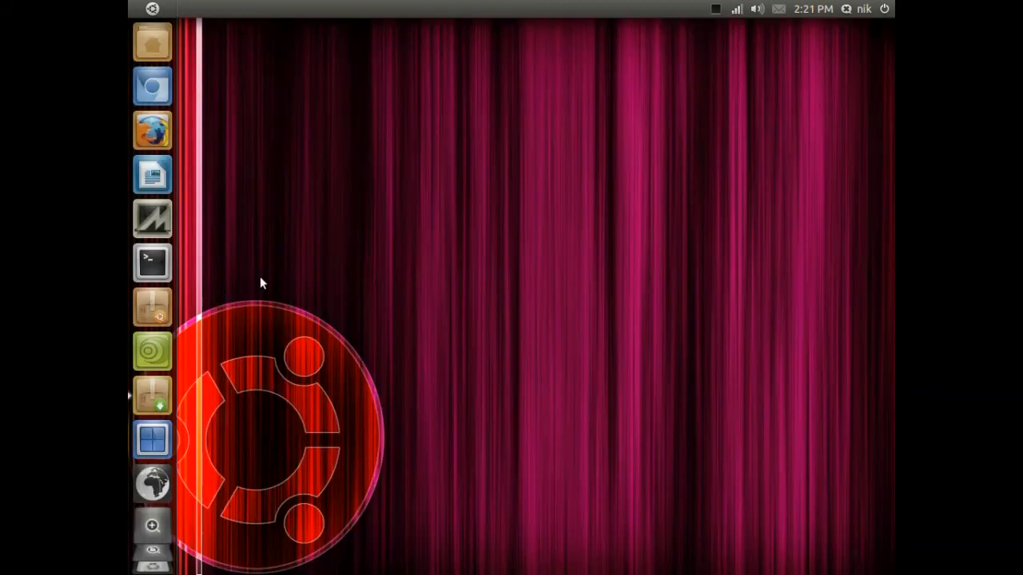
mouse_move(152, 482)
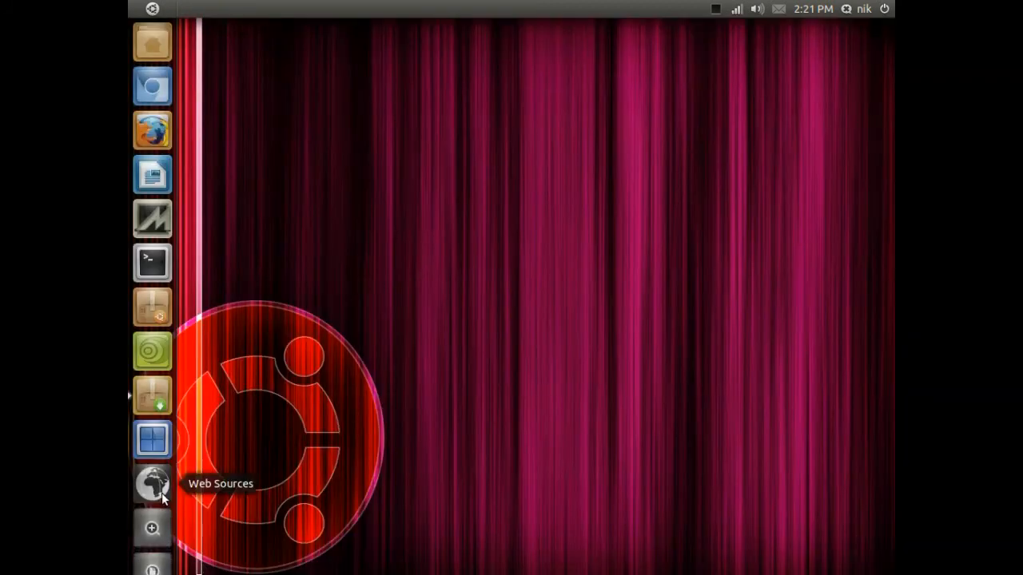
text(u)
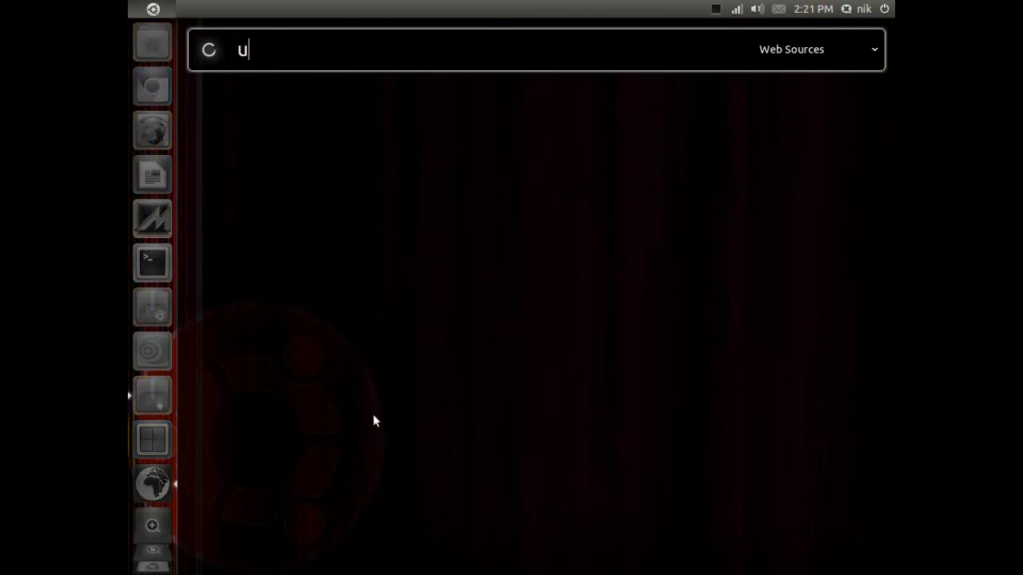
text(bun)
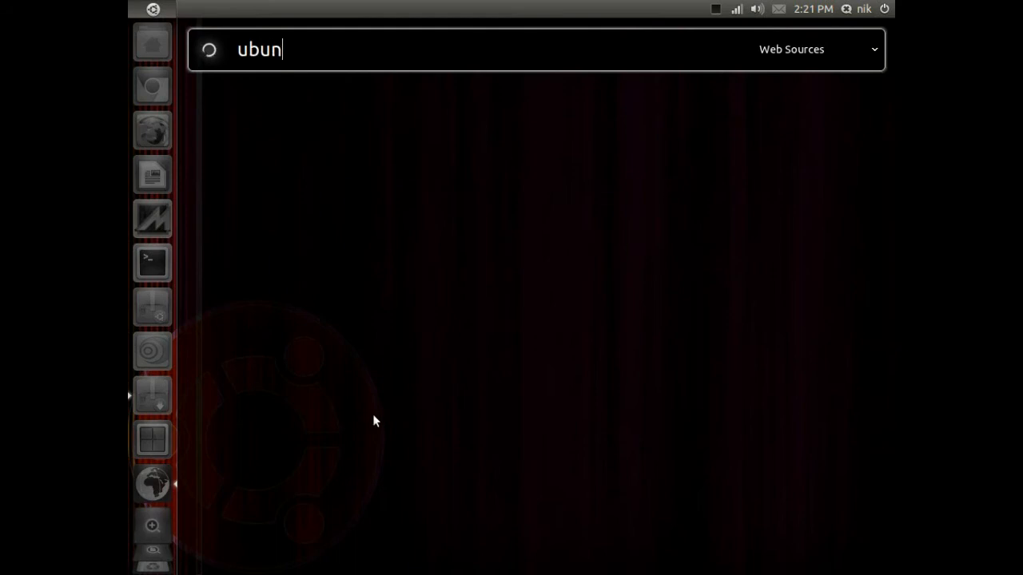
text(tu)
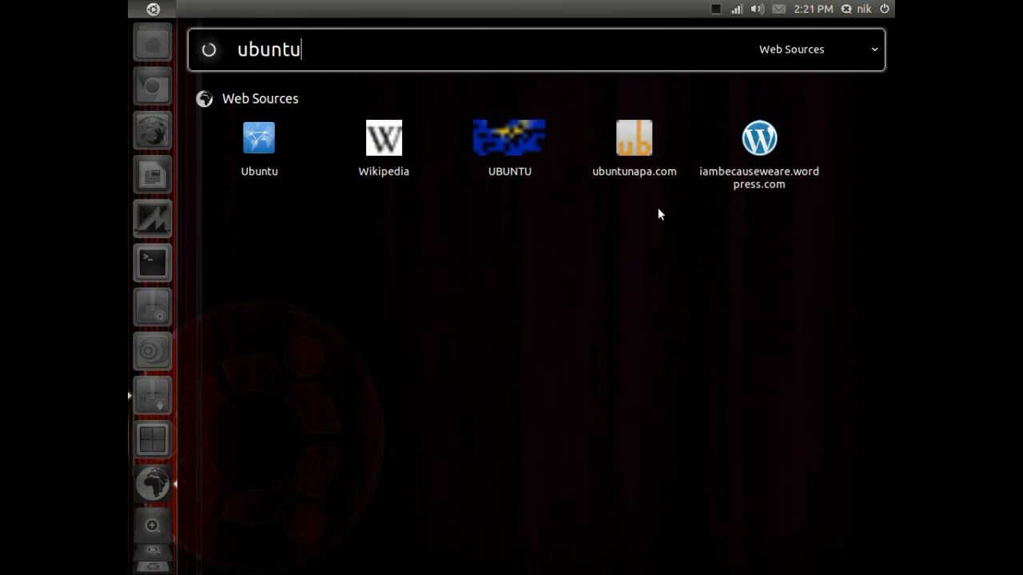
mouse_move(259, 138)
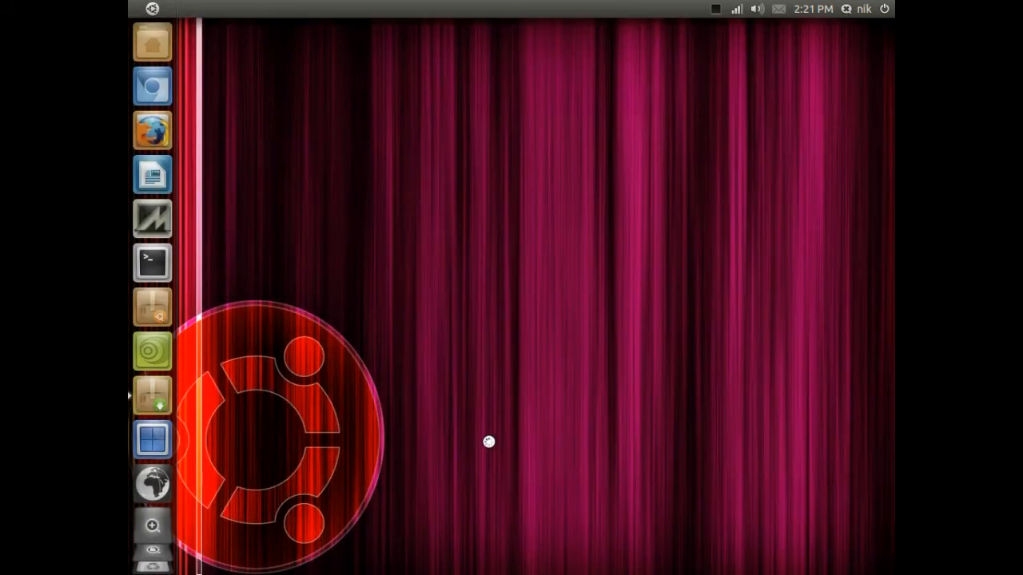
click(152, 129)
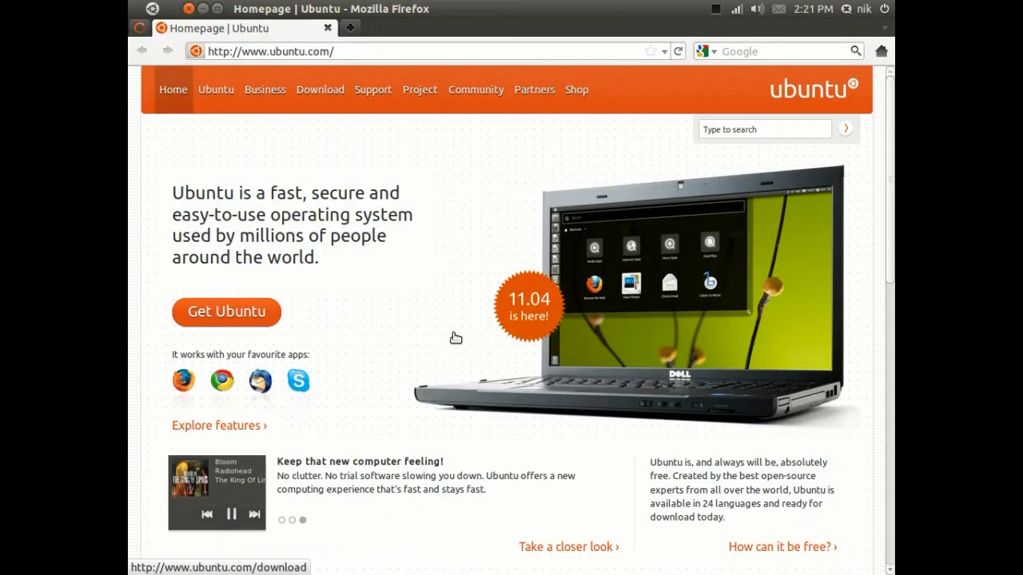
mouse_move(234, 83)
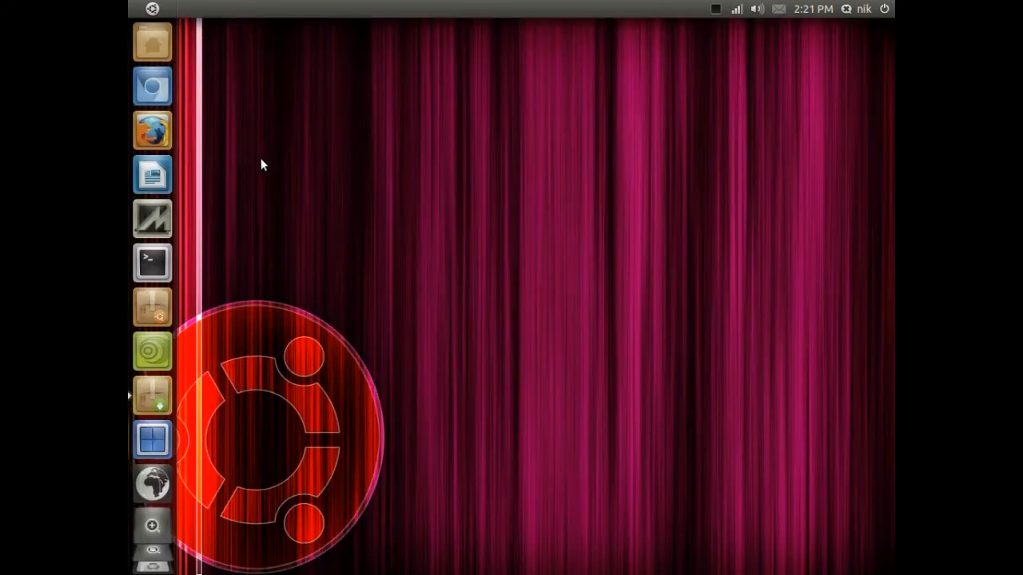
mouse_move(151, 482)
text(f)
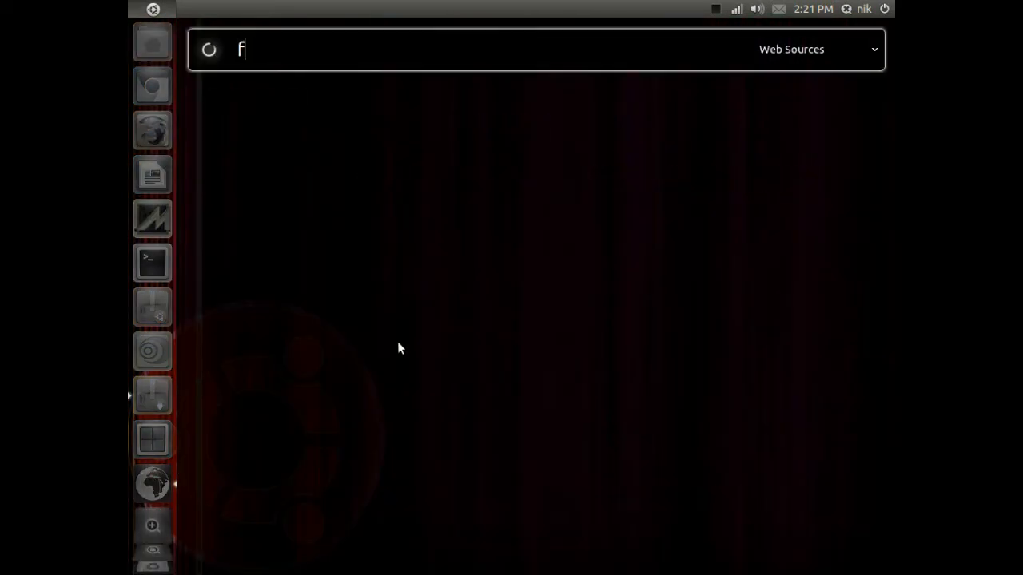
- Search the Web Sources lens for 'funny youtube' and launch a YouTube funny videos result in Firefox
text(unn)
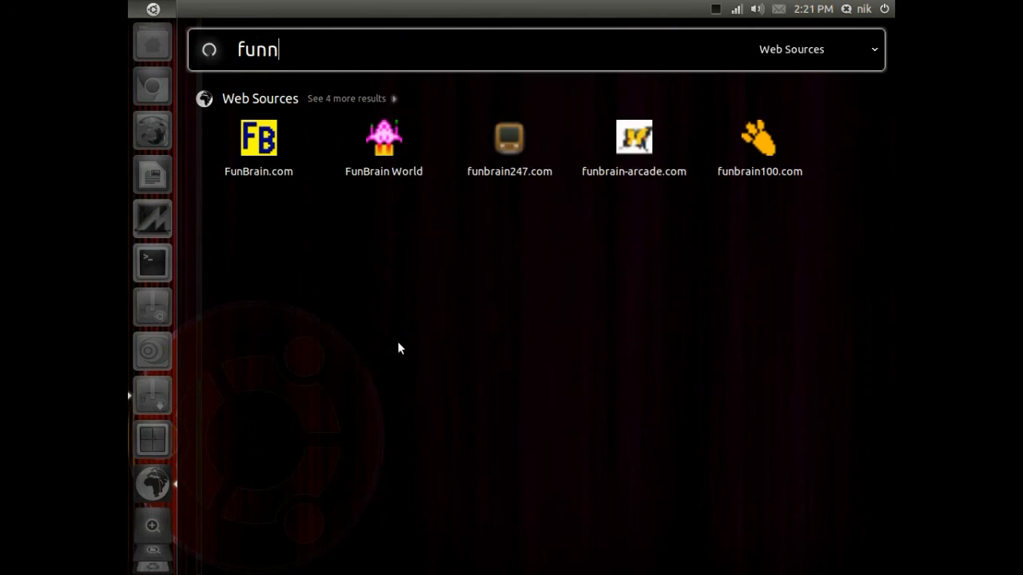
text(y)
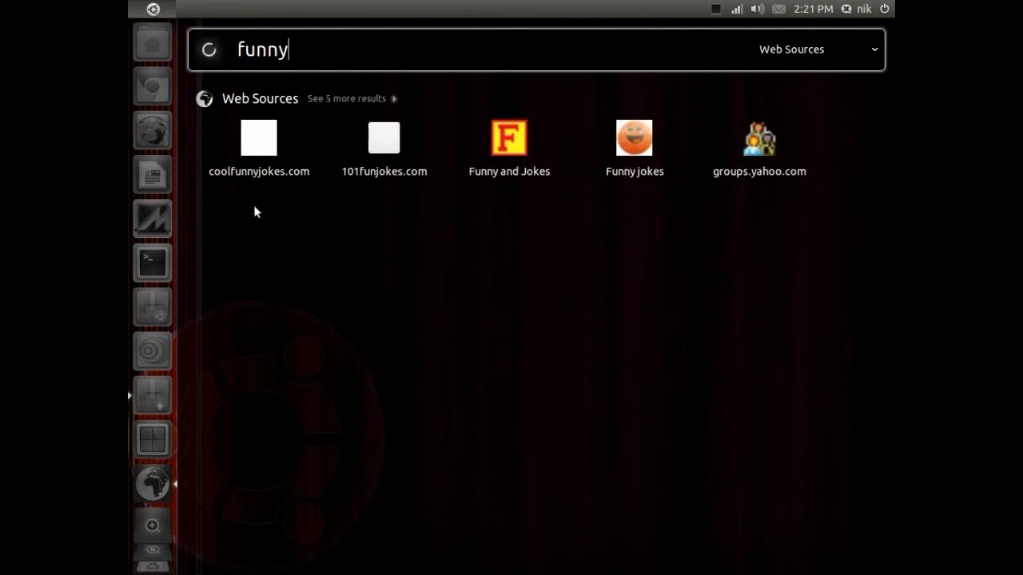
mouse_move(383, 137)
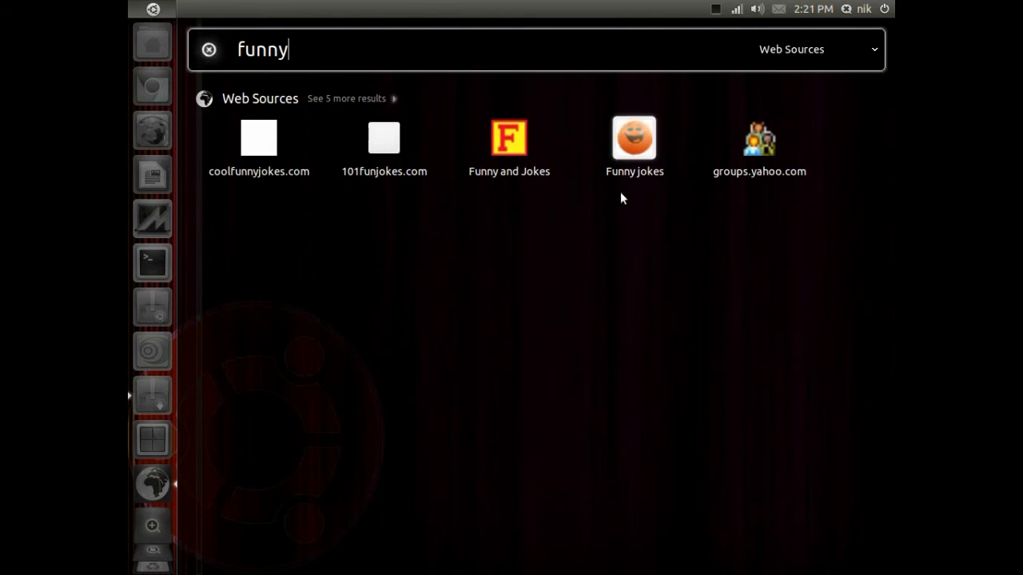
mouse_move(375, 109)
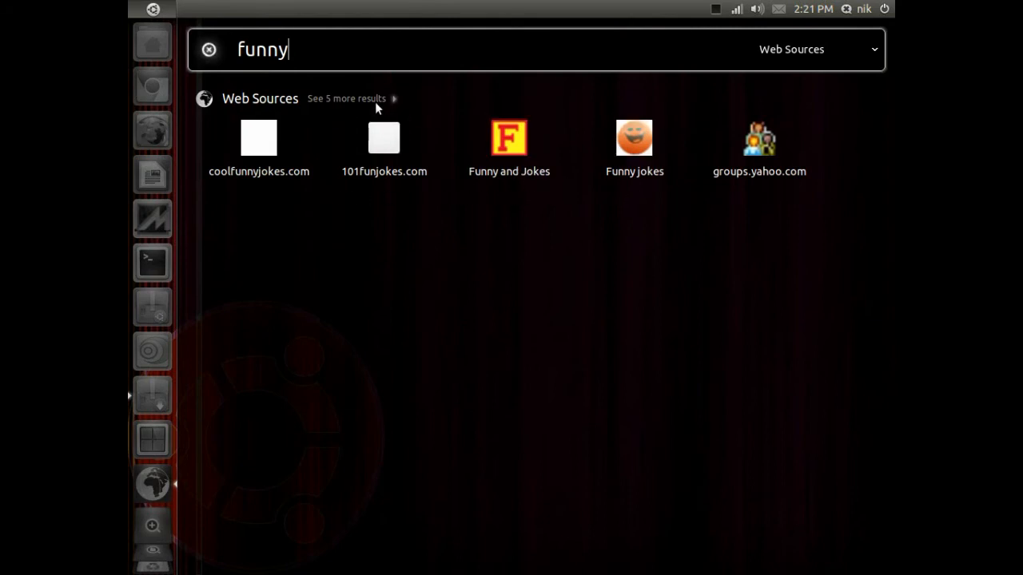
click(345, 99)
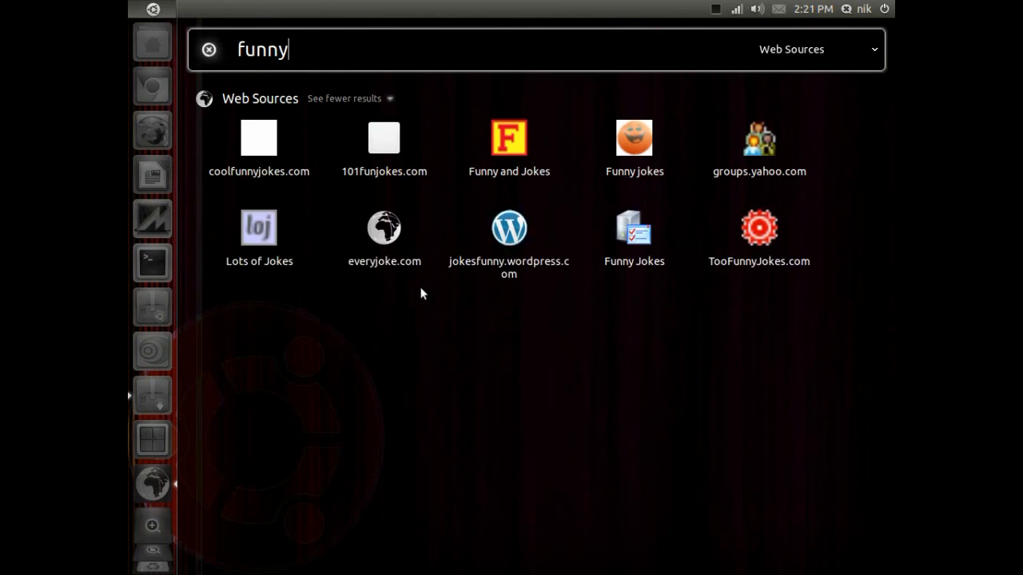
mouse_move(713, 296)
text( yout)
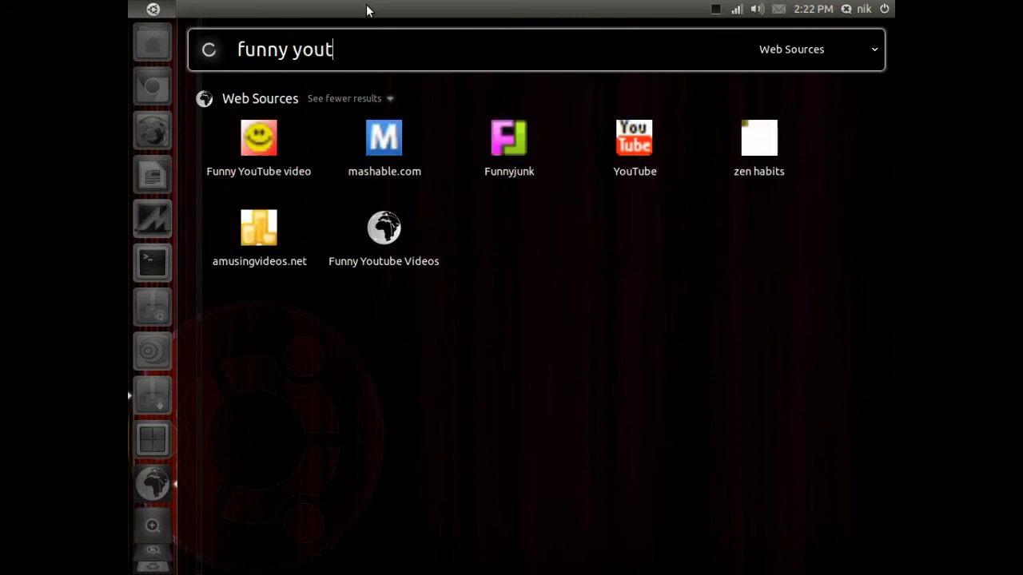
text(ube)
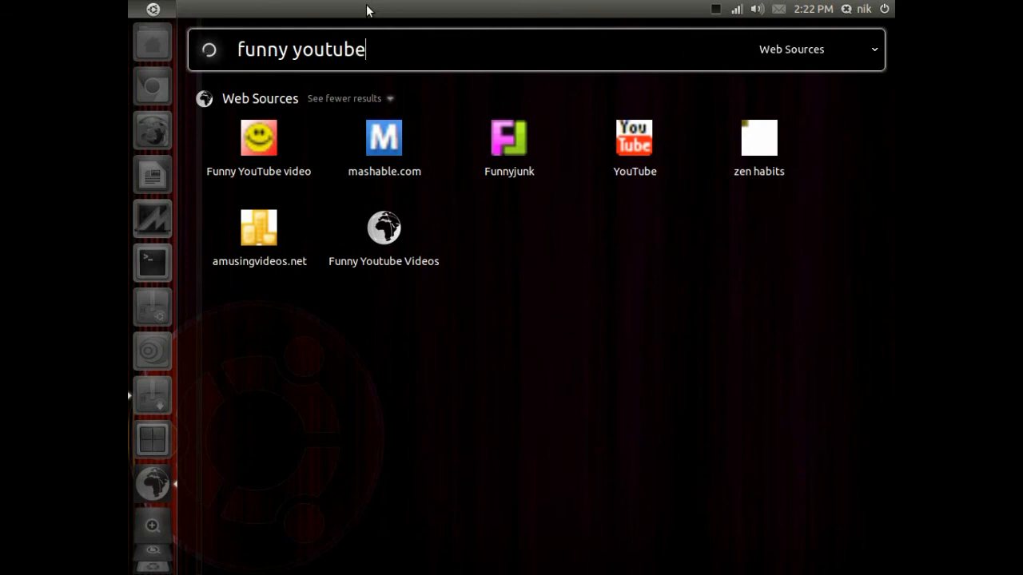
mouse_move(329, 18)
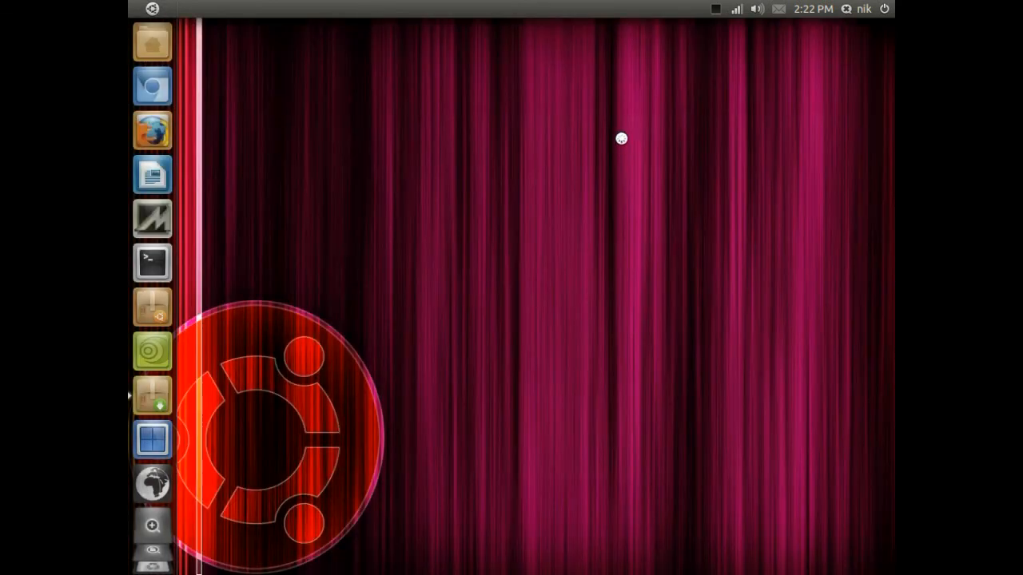
click(152, 131)
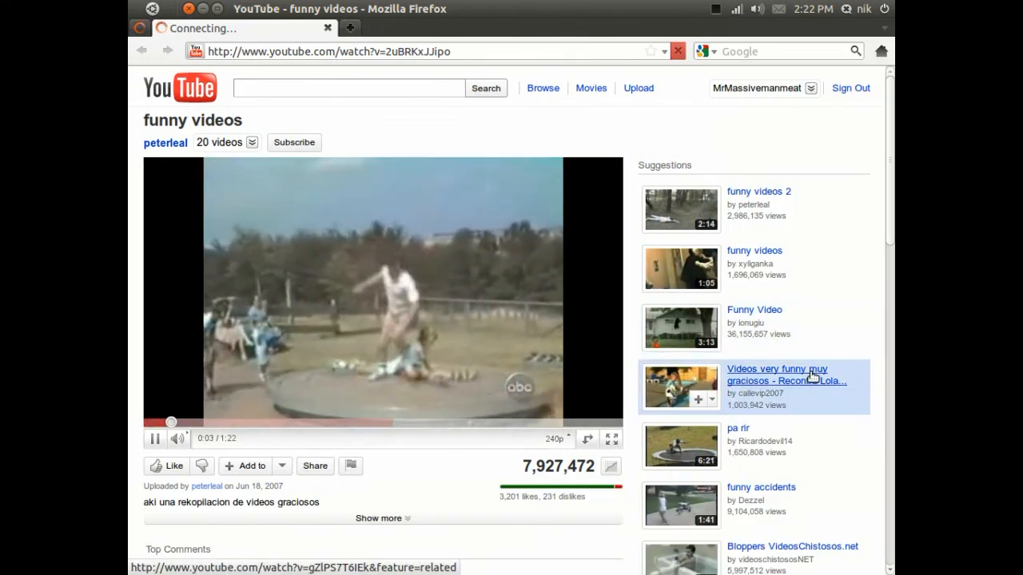
scroll(down, 3)
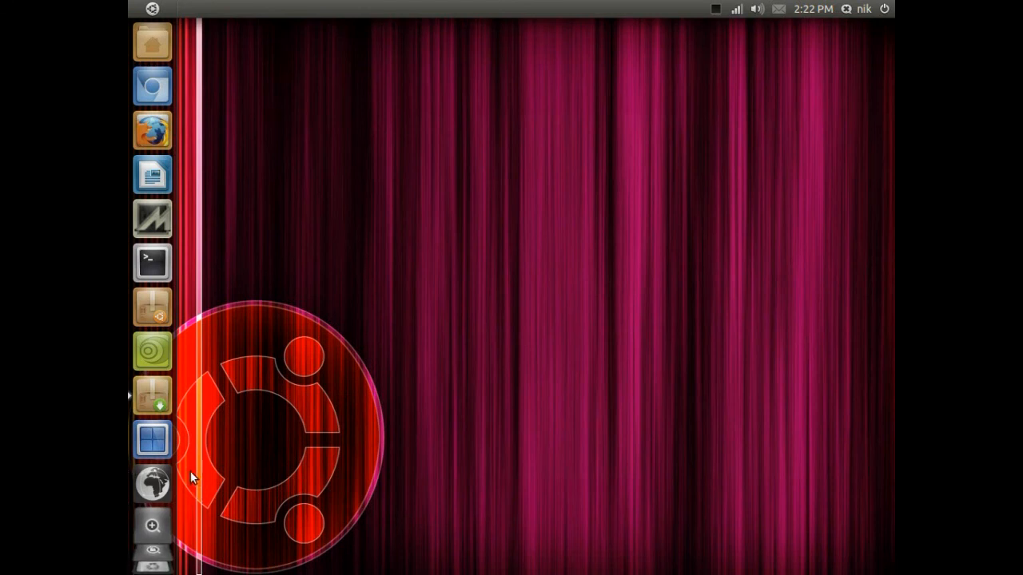
mouse_move(258, 401)
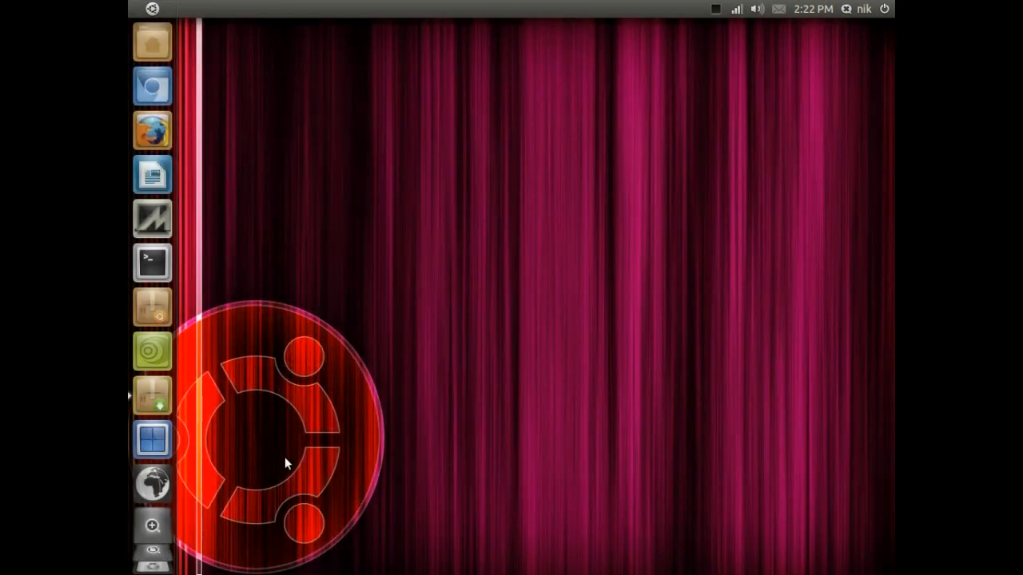
mouse_move(627, 177)
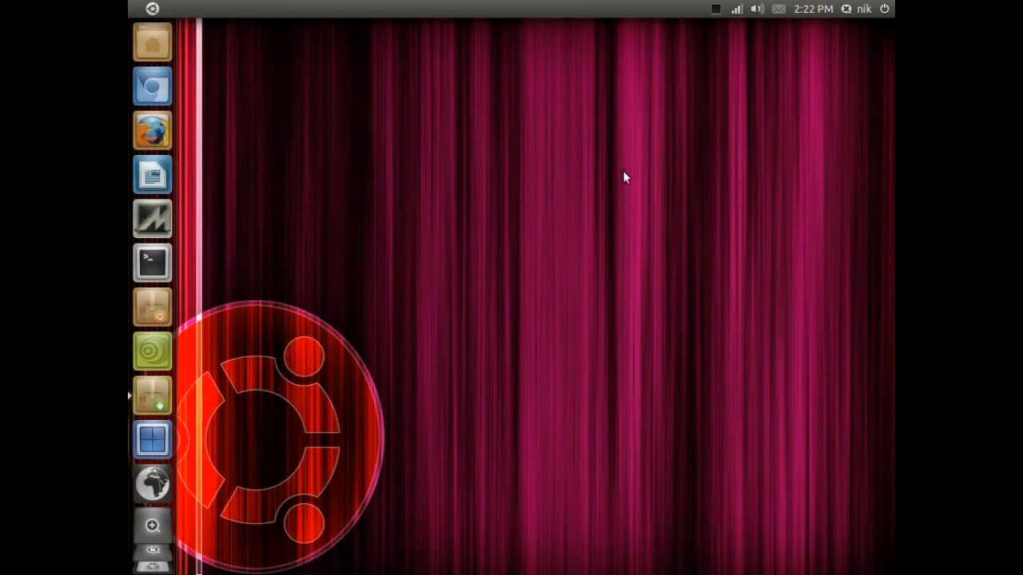